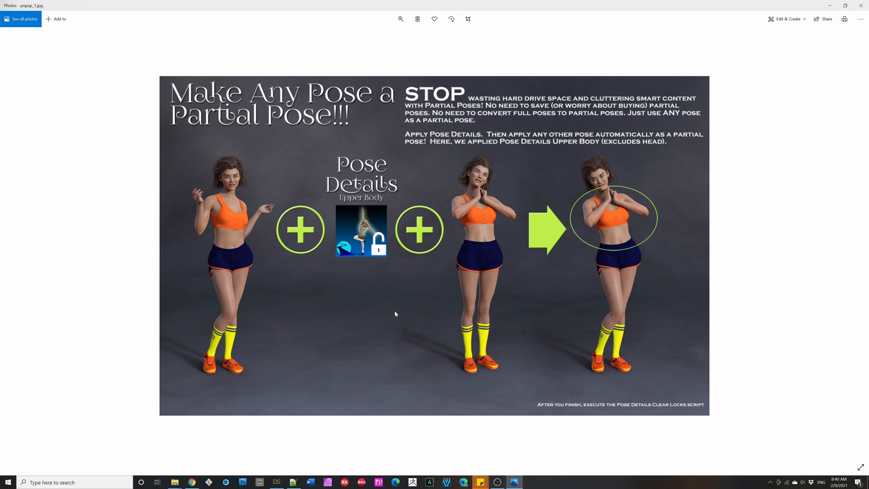
mouse_move(237, 277)
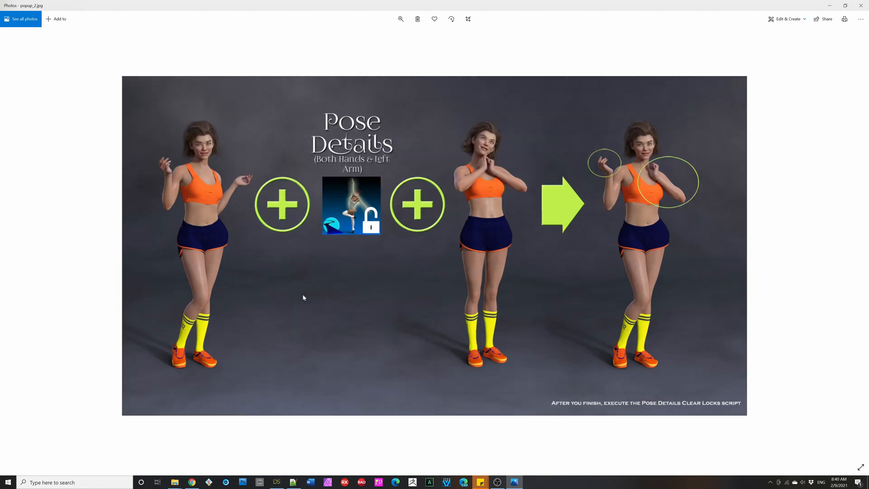
mouse_move(456, 195)
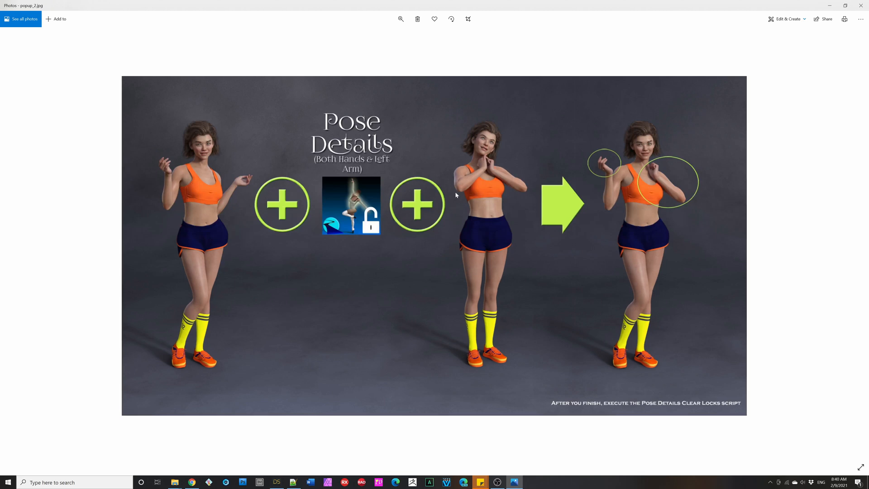
mouse_move(614, 170)
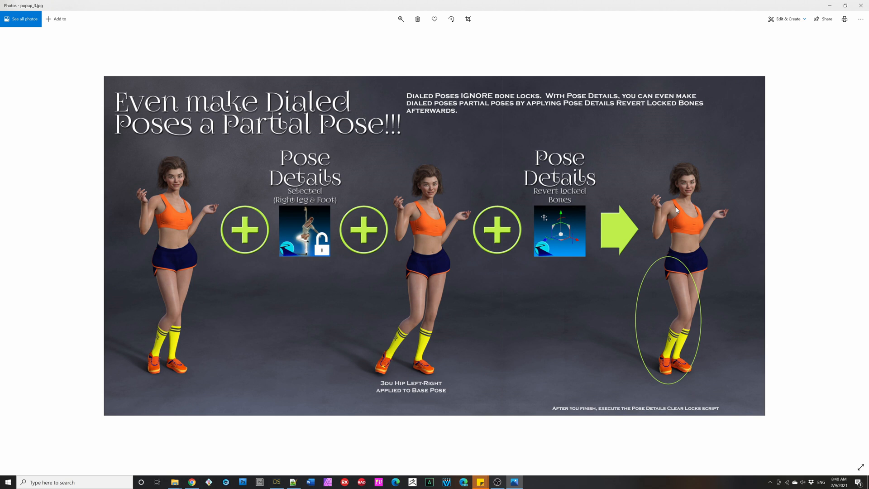
mouse_move(350, 176)
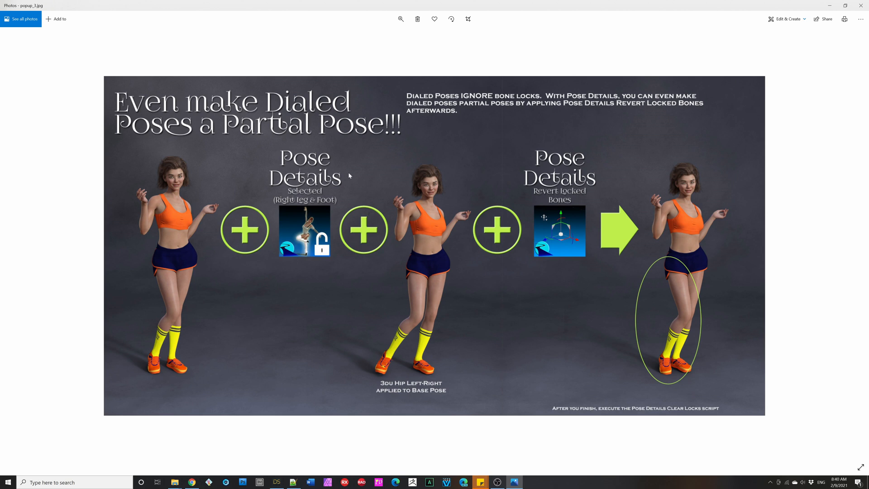
mouse_move(327, 244)
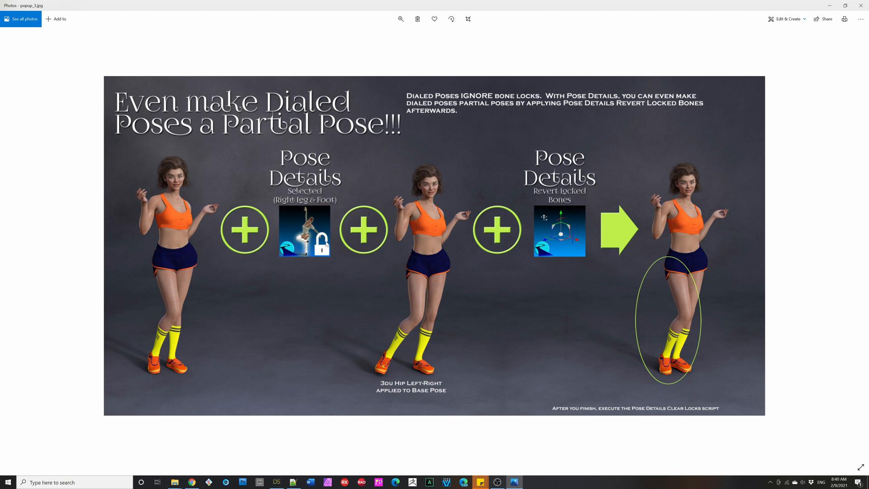
mouse_move(233, 202)
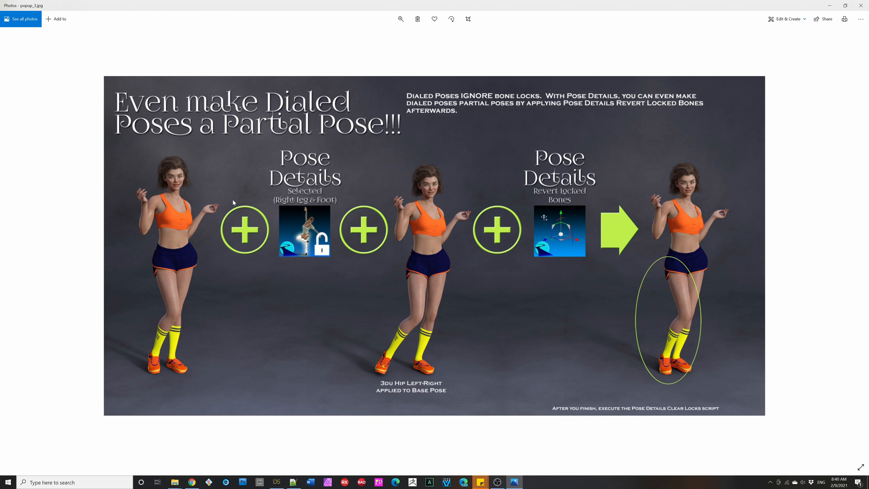
mouse_move(159, 279)
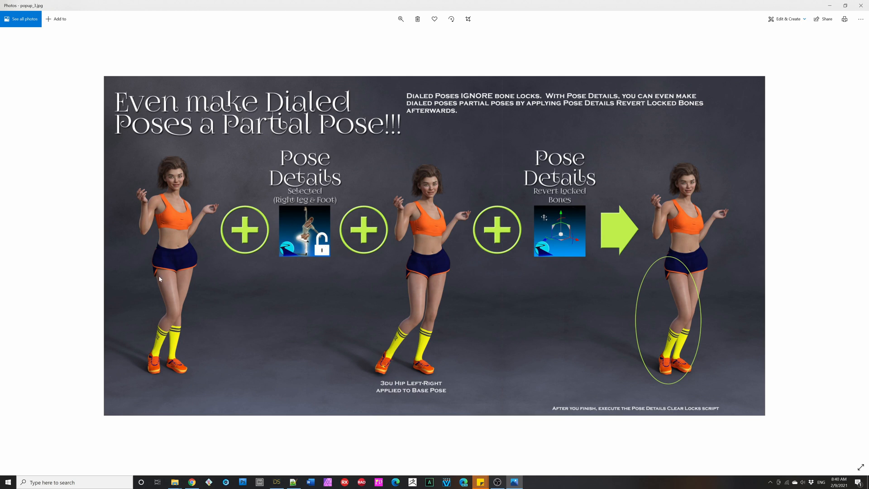
mouse_move(422, 273)
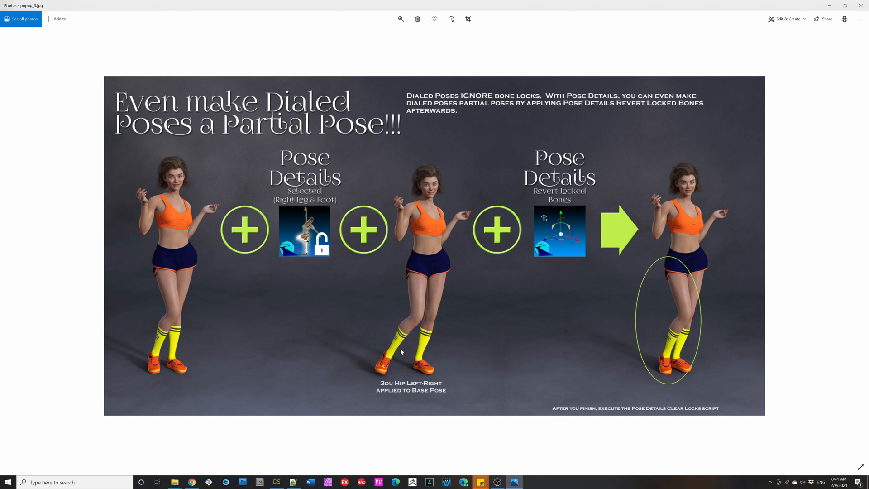
mouse_move(444, 260)
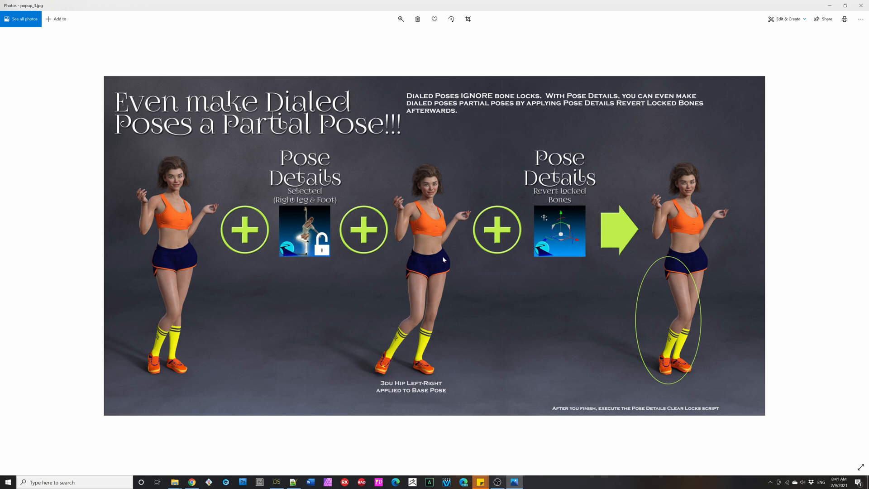
mouse_move(450, 273)
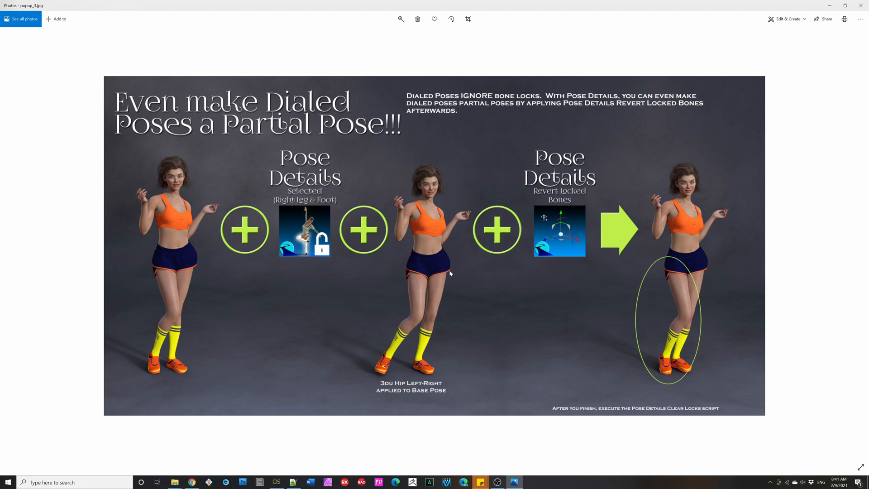
mouse_move(433, 276)
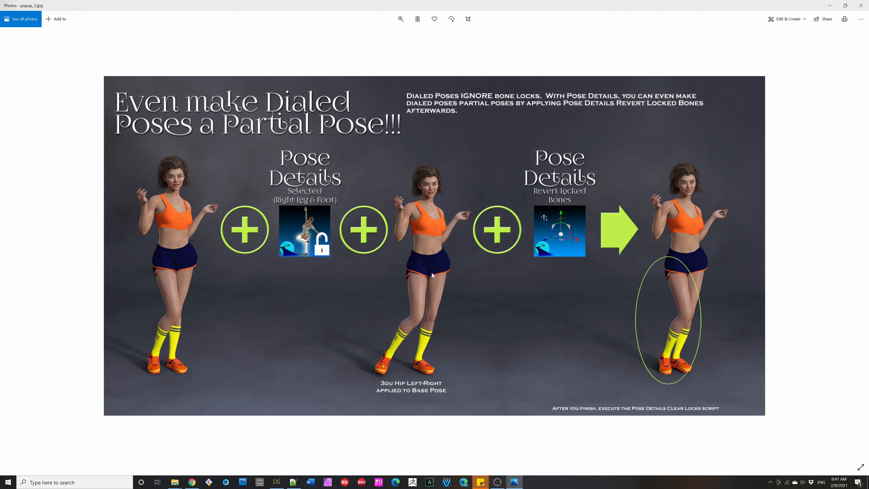
mouse_move(558, 194)
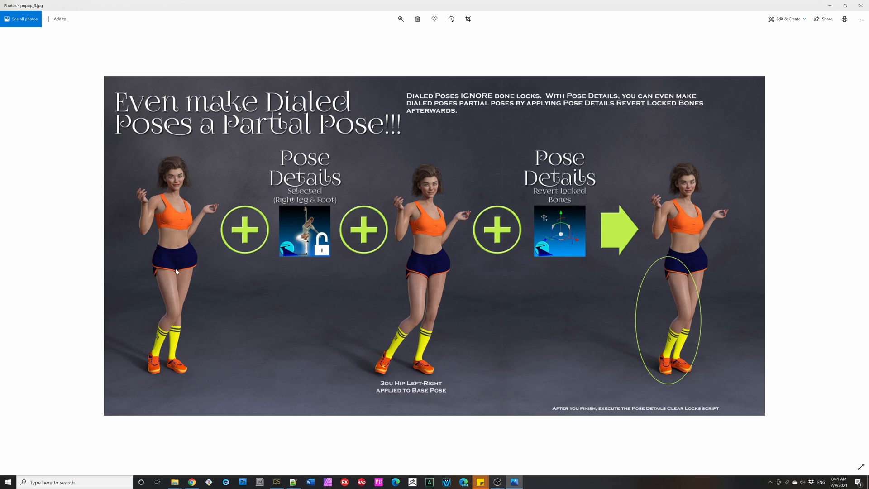
mouse_move(408, 304)
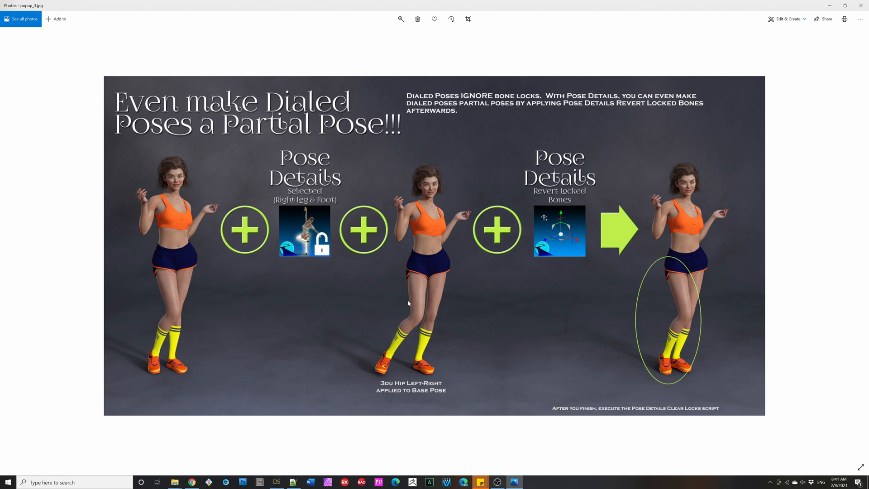
mouse_move(613, 359)
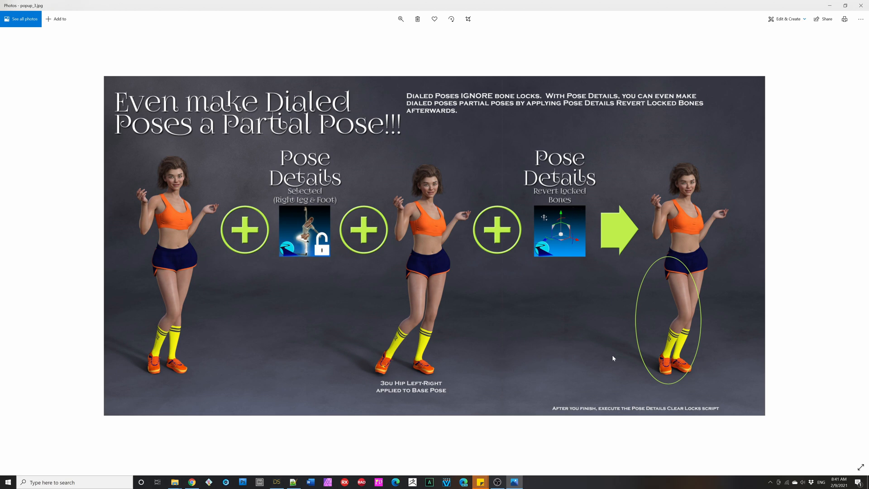
- Advance to the next promo image, popup_3.jpg, explaining partial poses from dialed poses
key("Right")
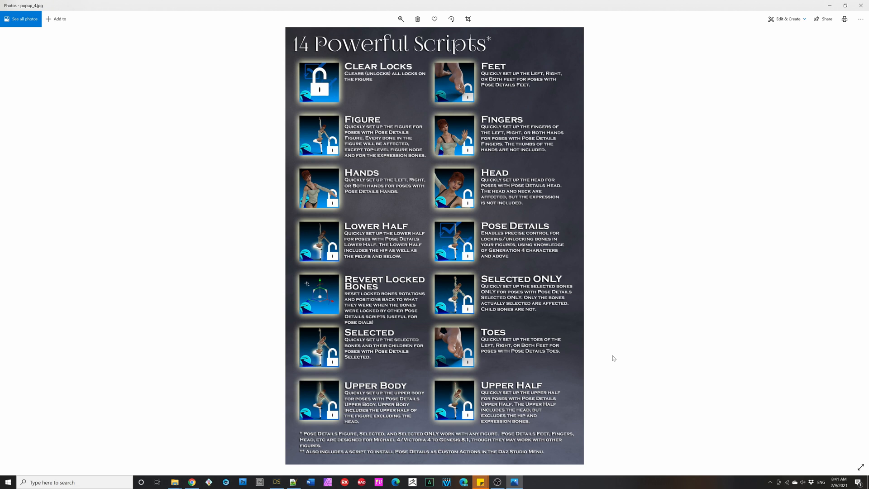
mouse_move(420, 315)
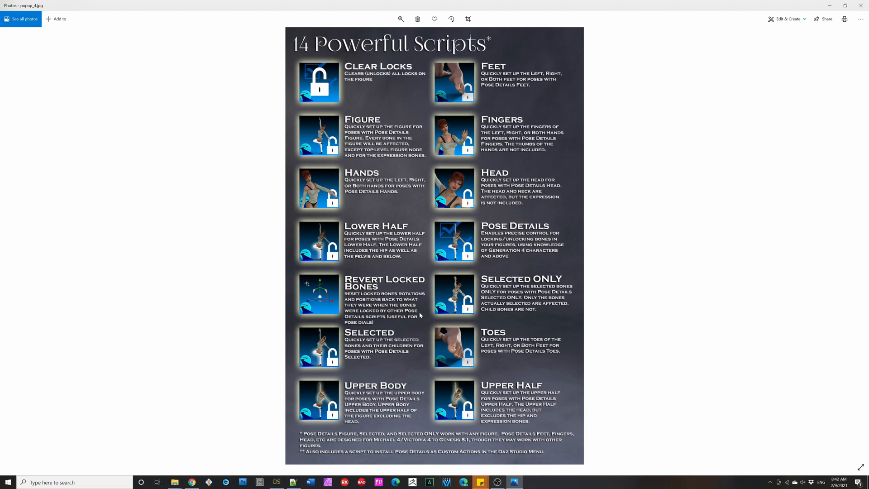
mouse_move(397, 84)
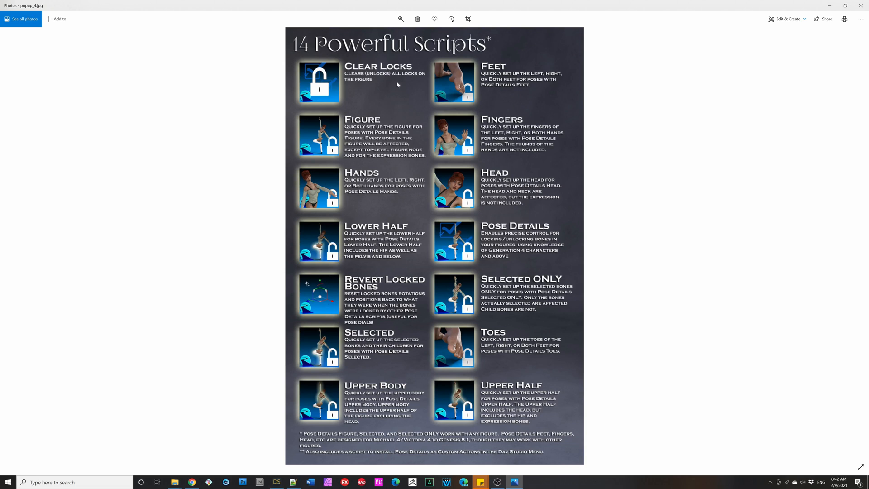
mouse_move(396, 71)
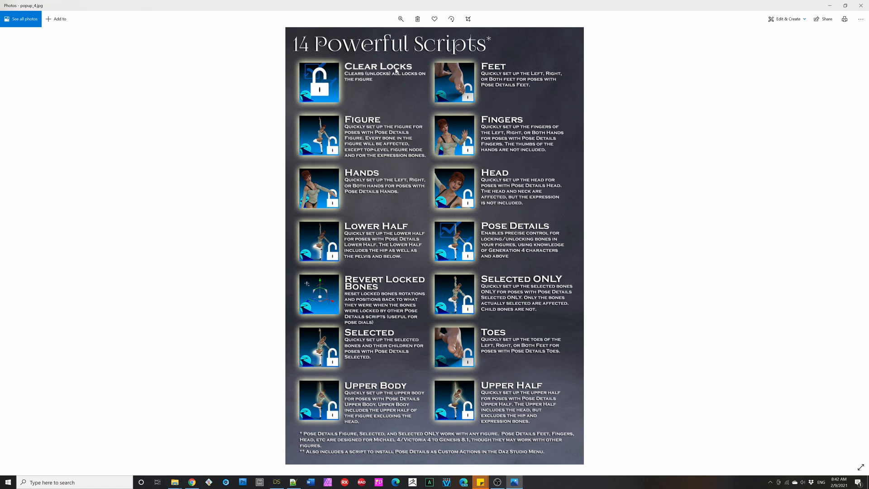
mouse_move(420, 176)
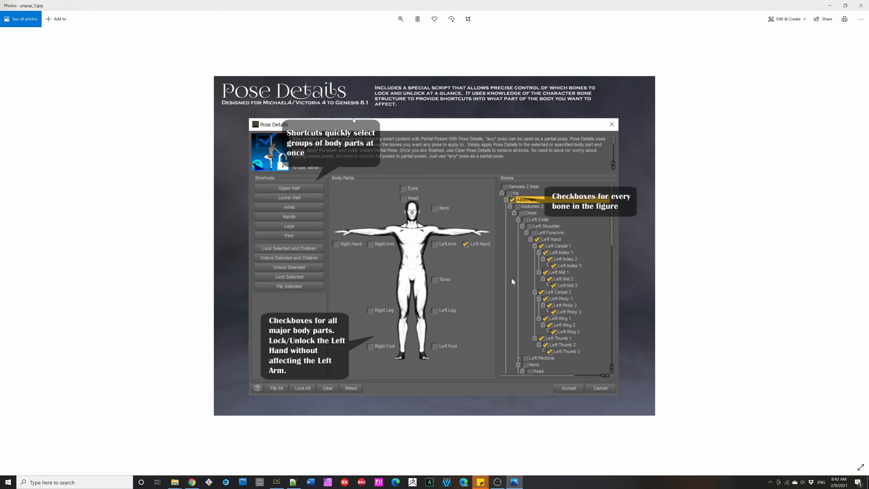
mouse_move(353, 109)
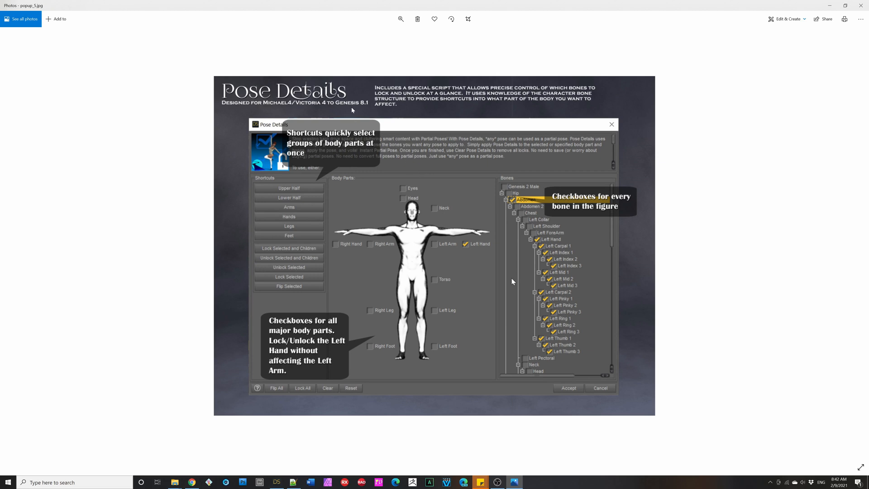
mouse_move(381, 127)
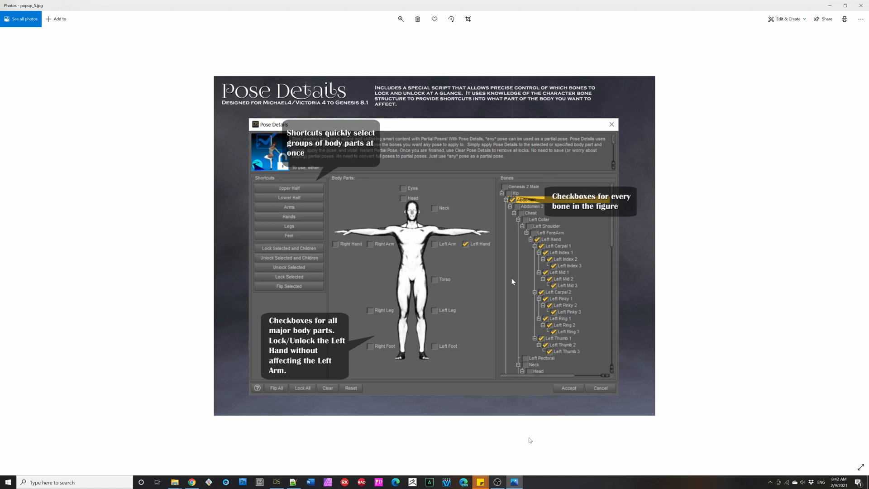
mouse_move(545, 437)
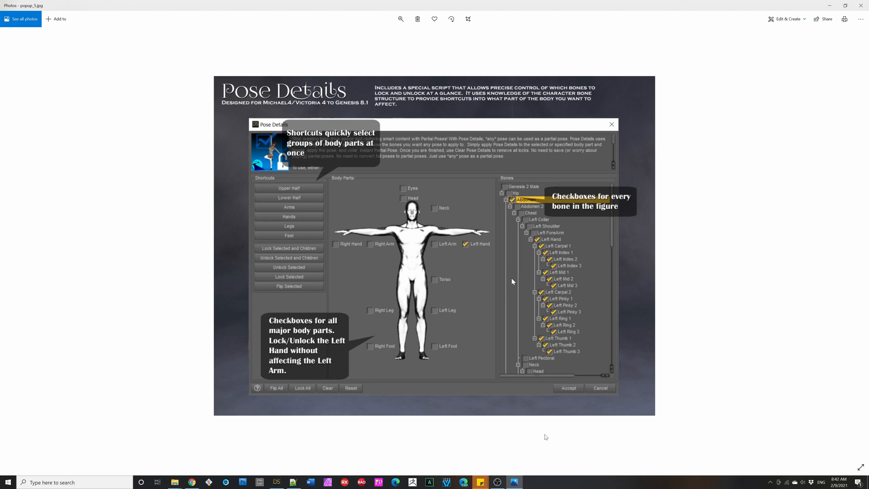
mouse_move(569, 231)
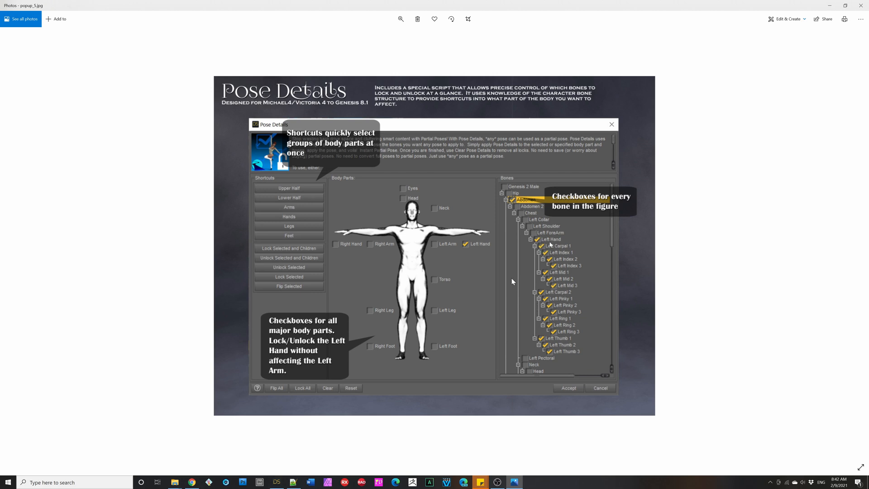
mouse_move(420, 282)
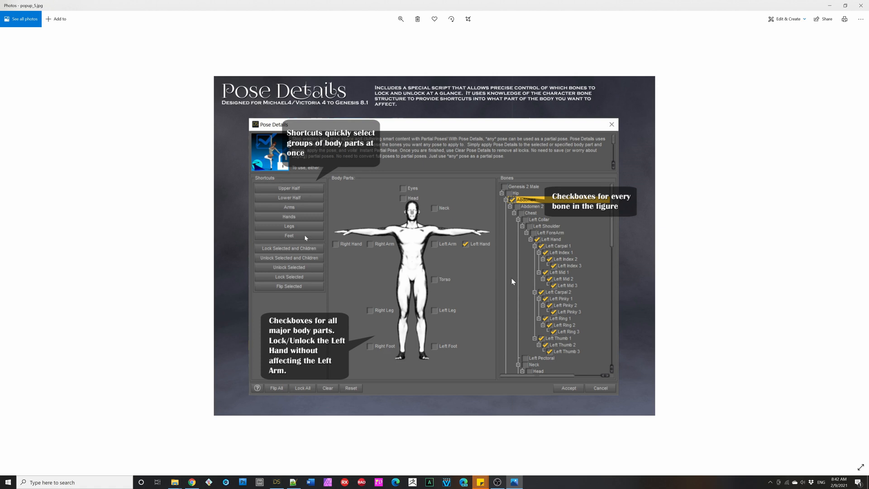
mouse_move(368, 314)
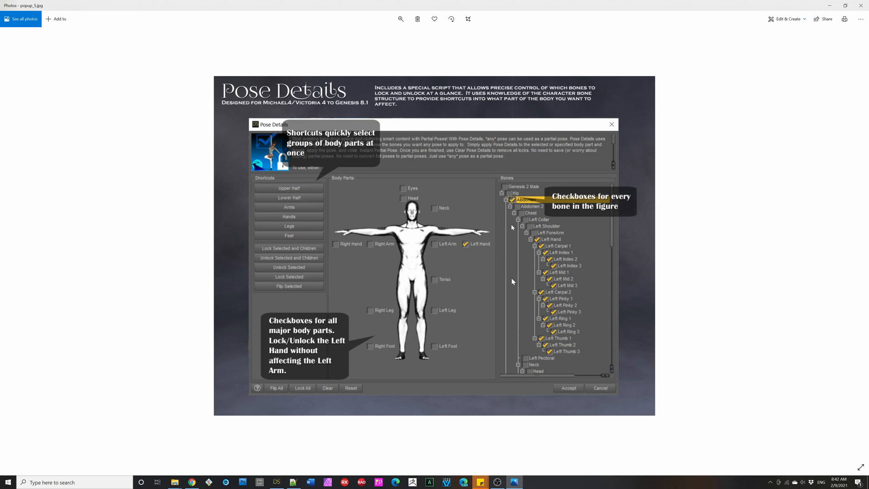
mouse_move(562, 369)
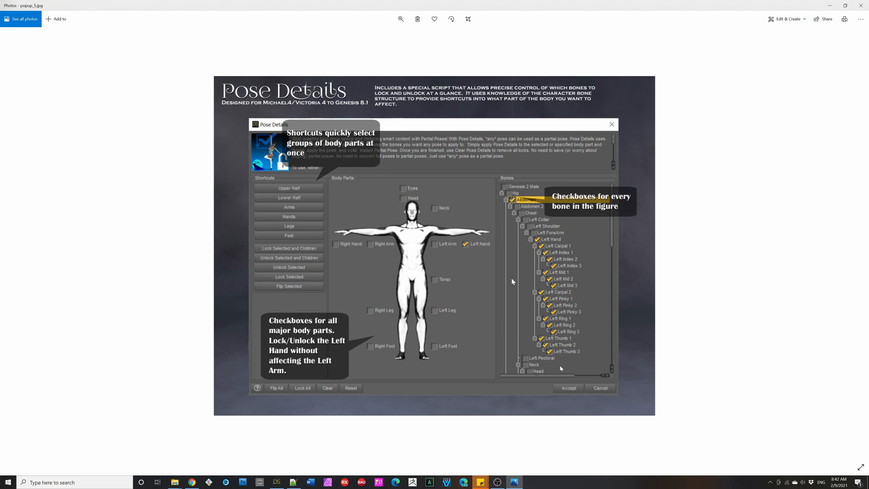
- Advance to the Pose Details overview image with Shortcuts, Body Parts and Bones callouts
key("right")
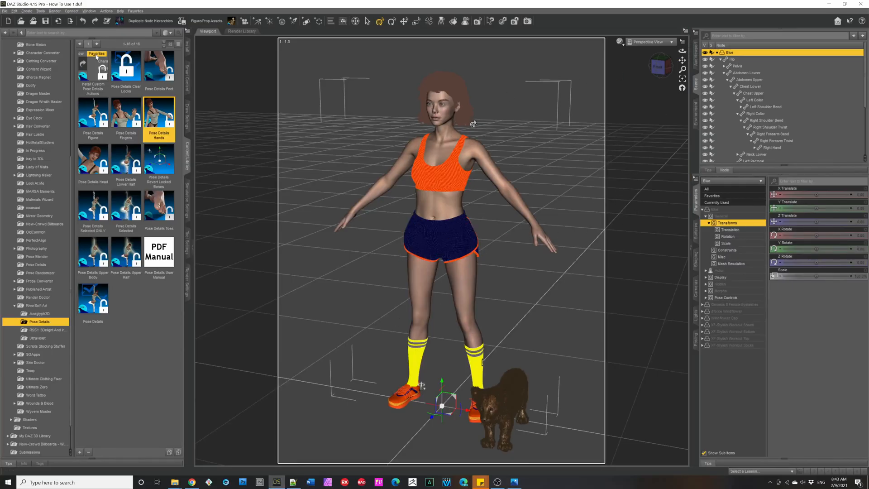
mouse_move(593, 370)
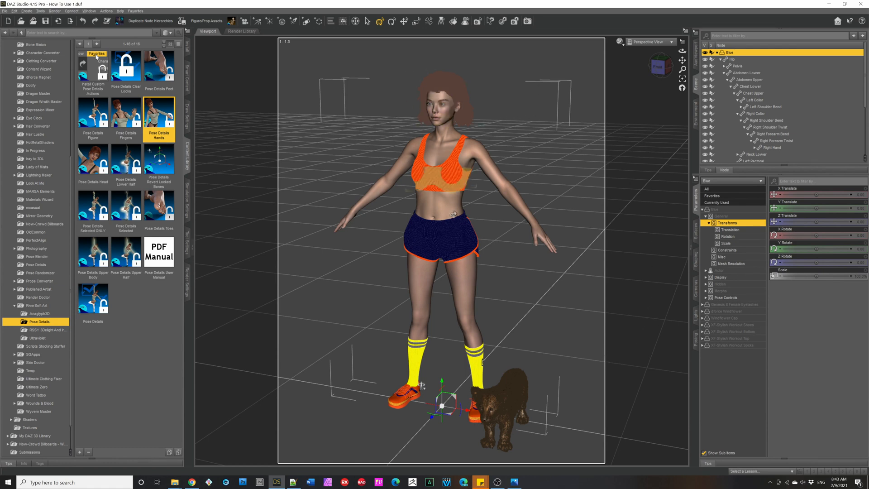
mouse_move(125, 65)
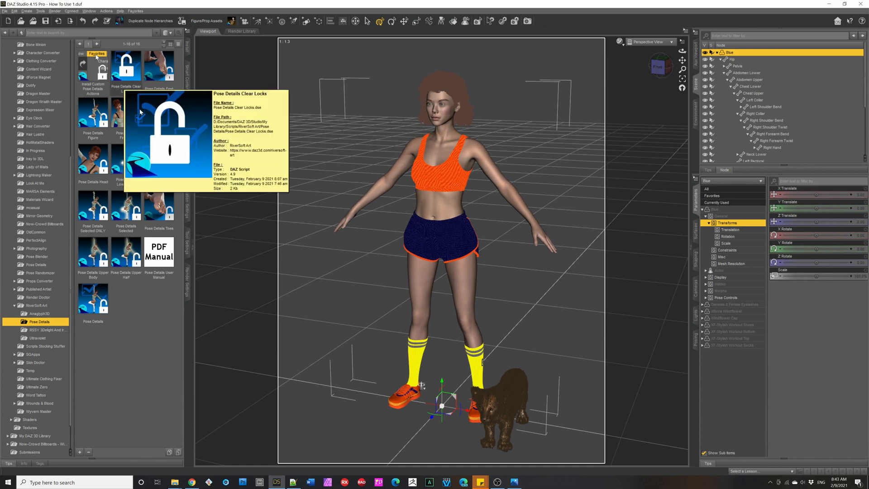
mouse_move(159, 110)
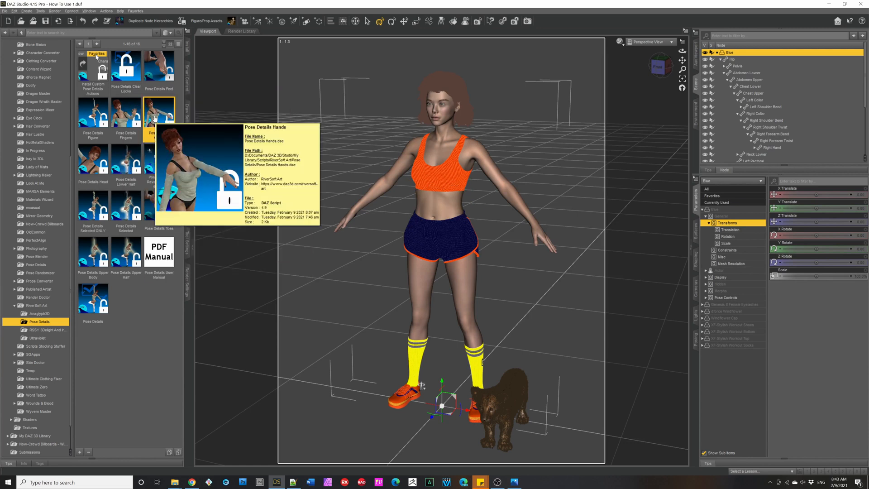
mouse_move(159, 115)
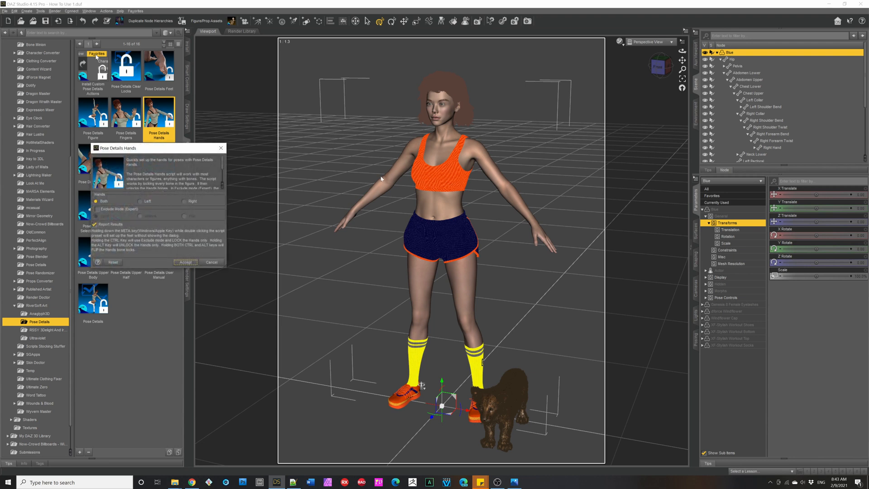
mouse_move(282, 178)
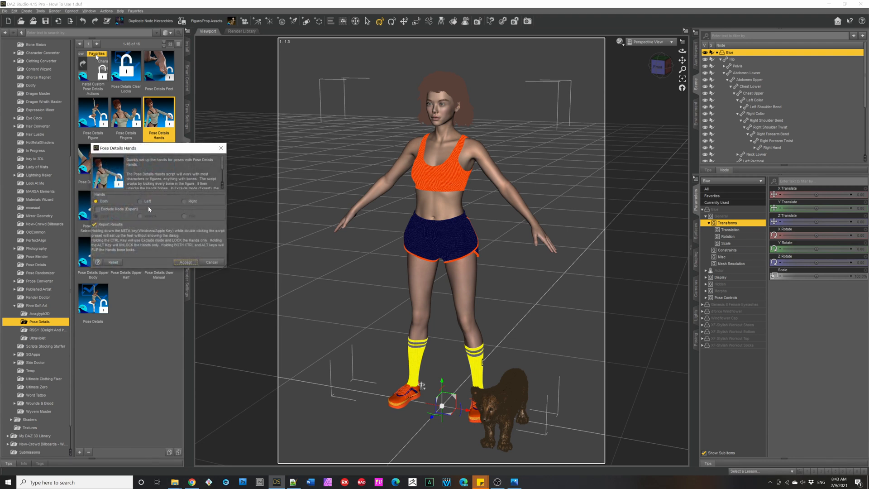
- Run Pose Details Hands for Both hands, accept, and confirm the lock report
left_click(186, 262)
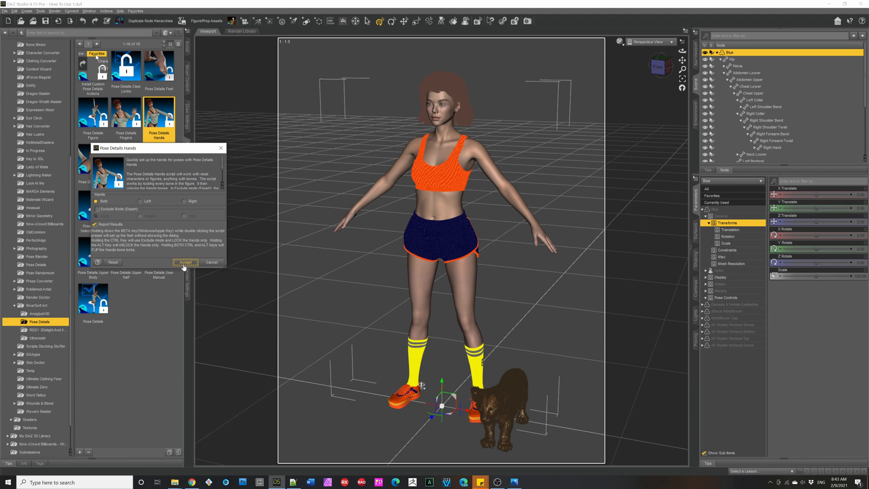
mouse_move(95, 201)
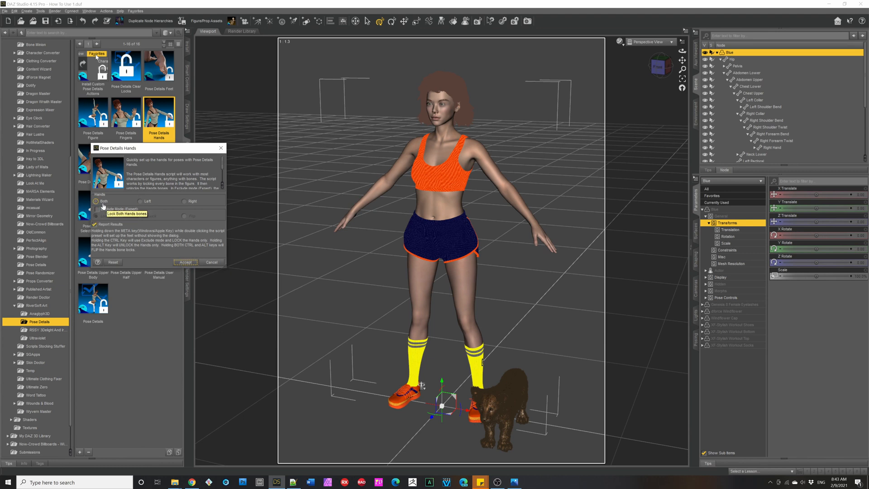
mouse_move(193, 212)
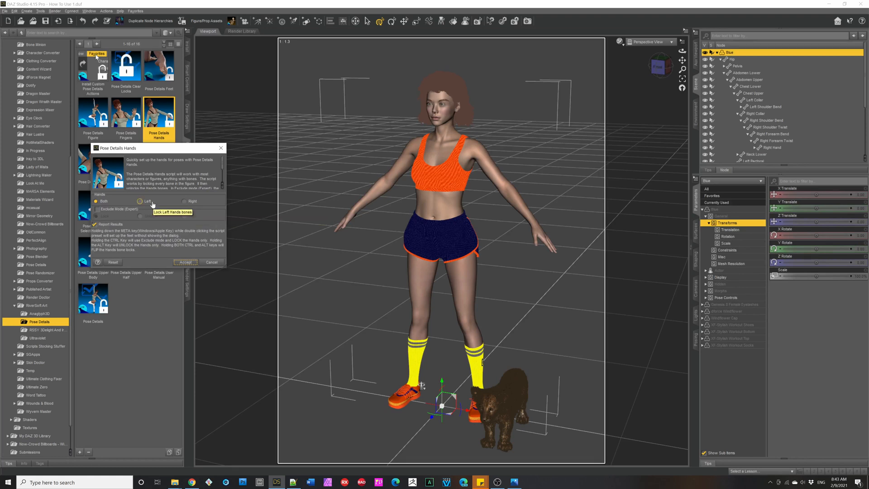
left_click(185, 262)
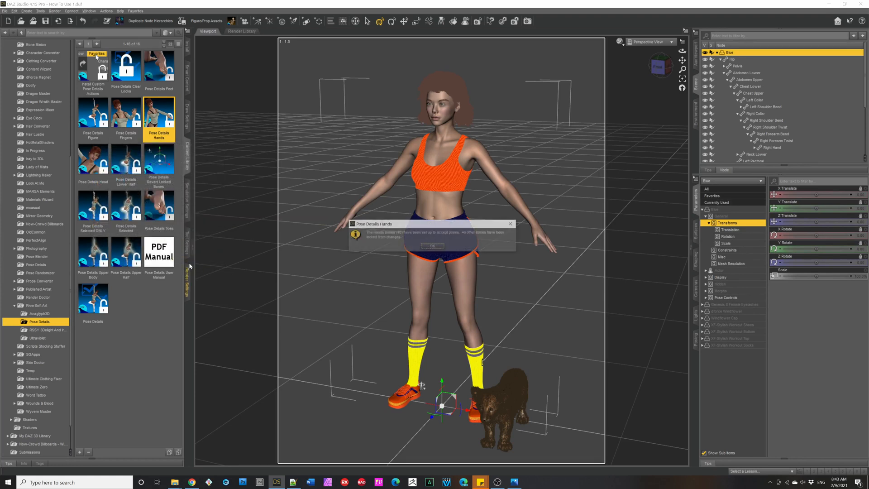
left_click(432, 246)
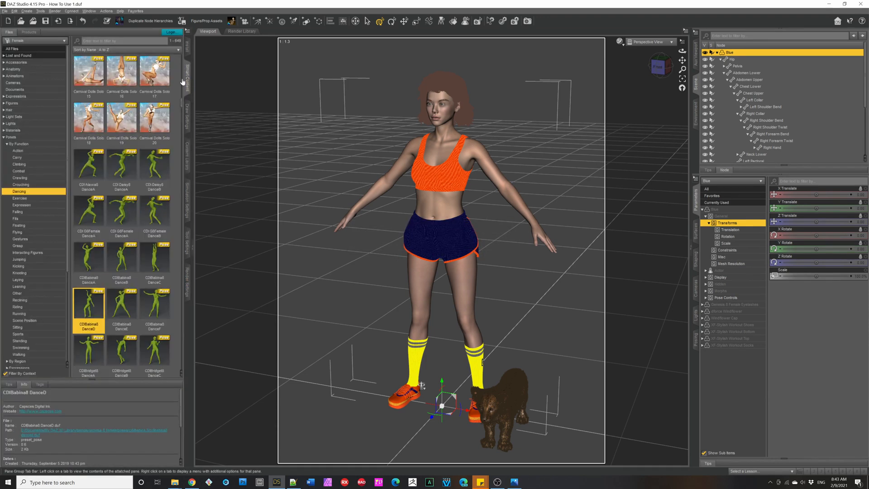
mouse_move(92, 305)
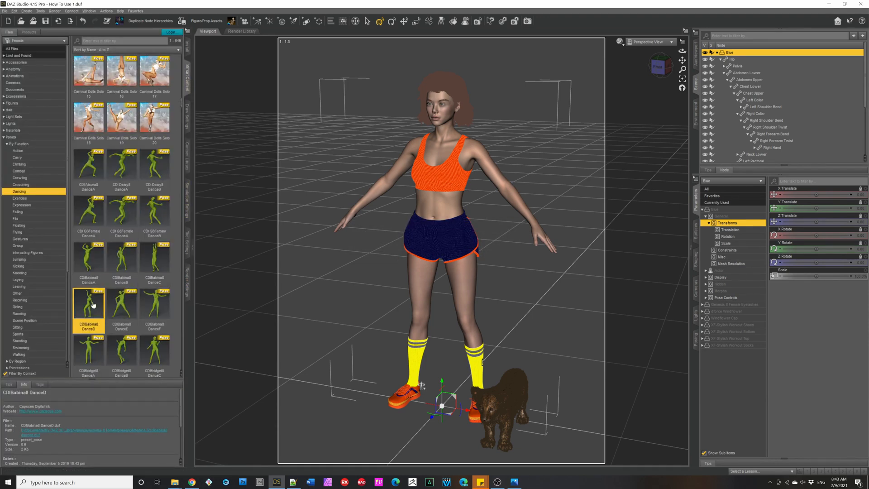
- Apply the CDIbabina DanceD pose and return to the Pose Details folder
double_click(88, 304)
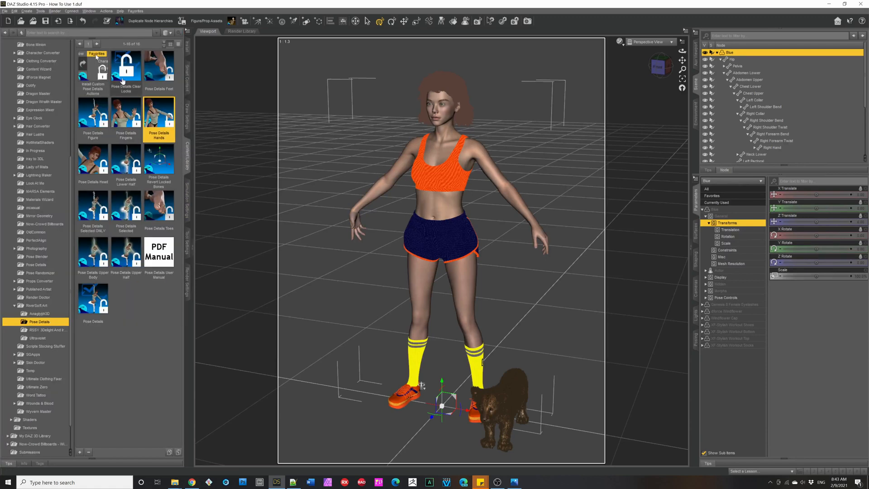
double_click(125, 65)
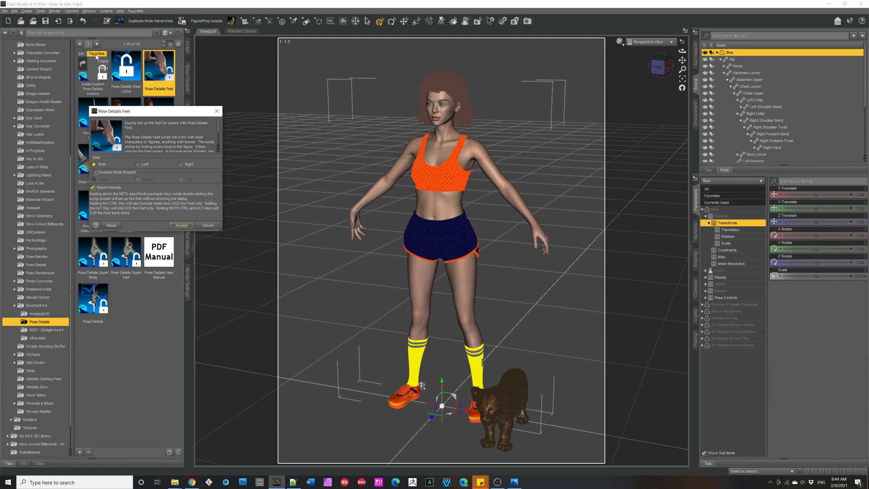
mouse_move(126, 159)
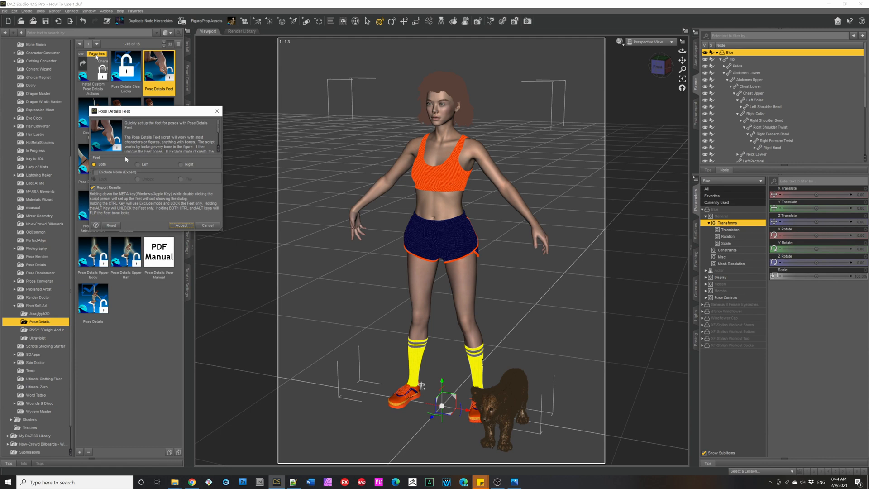
mouse_move(300, 254)
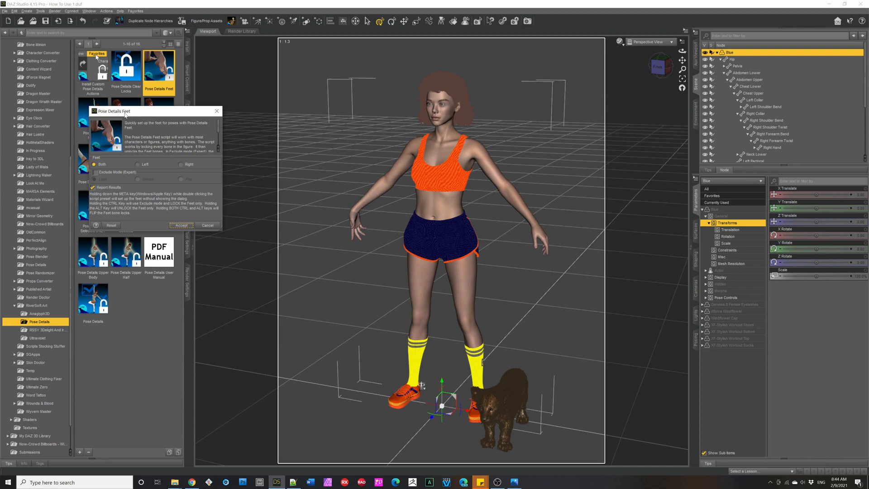
mouse_move(424, 97)
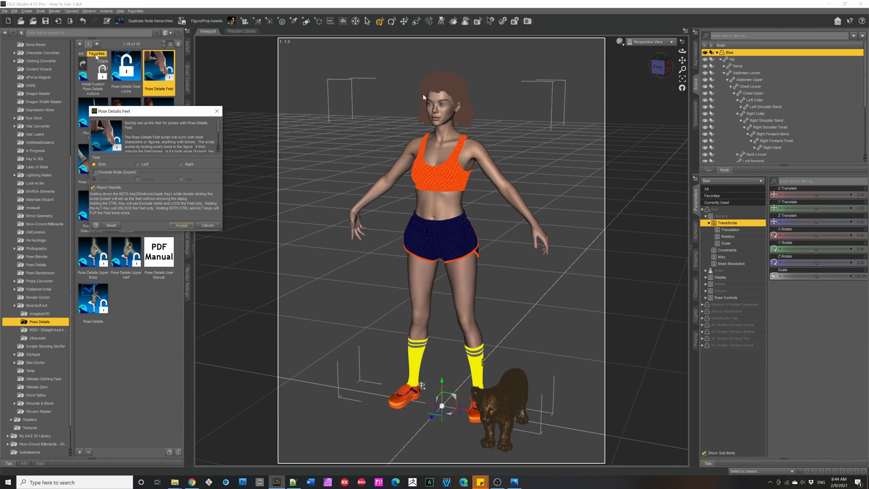
mouse_move(470, 361)
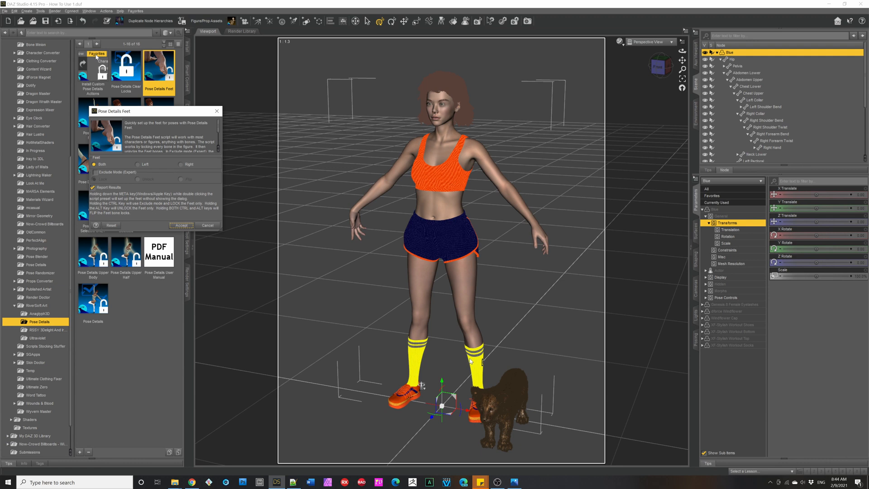
mouse_move(548, 250)
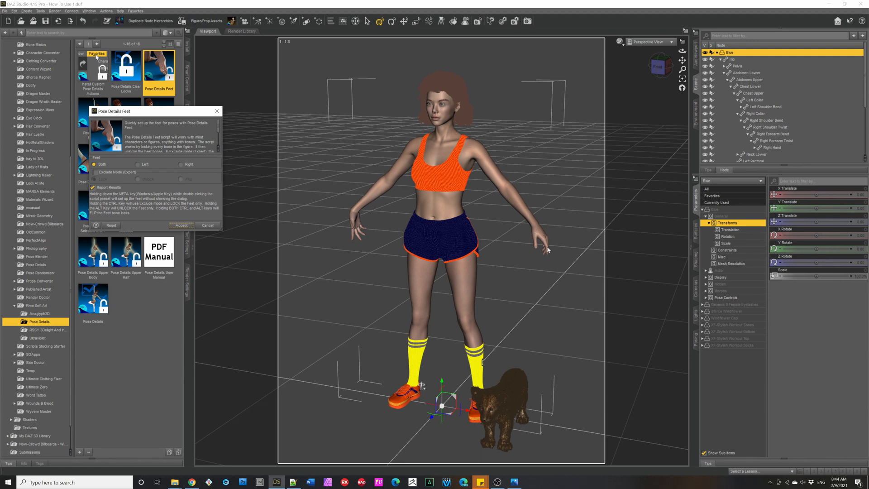
mouse_move(443, 456)
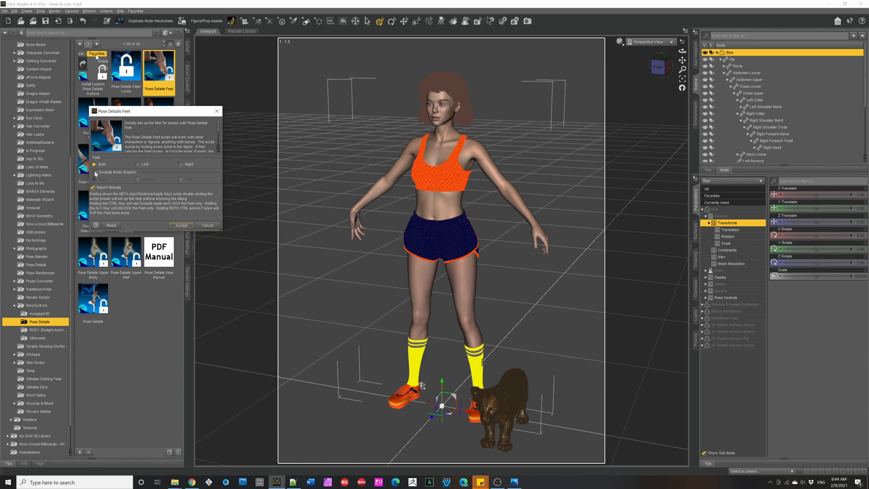
- In Pose Details Feet, try Exclude Mode (Expert) on and off, then disable Report Results
left_click(95, 172)
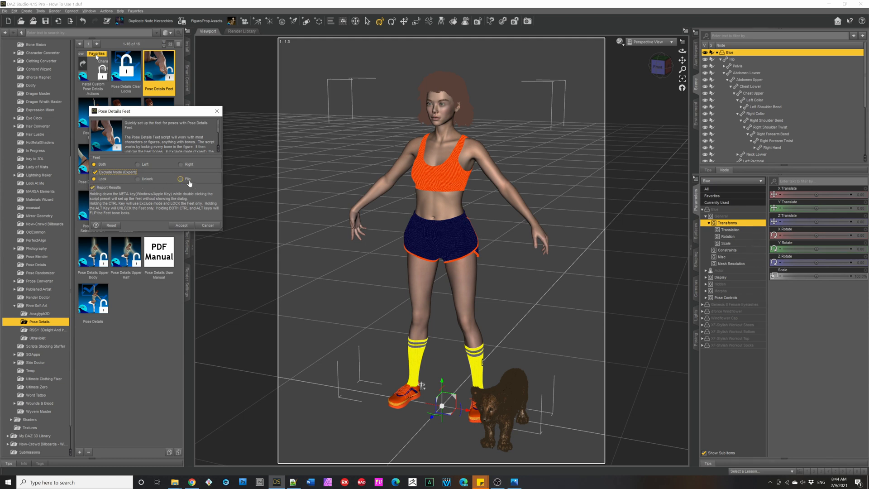
mouse_move(188, 182)
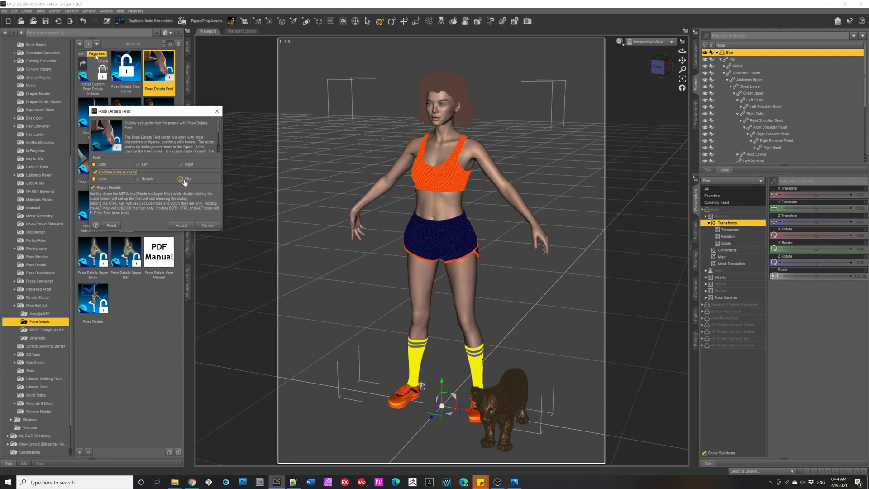
left_click(93, 178)
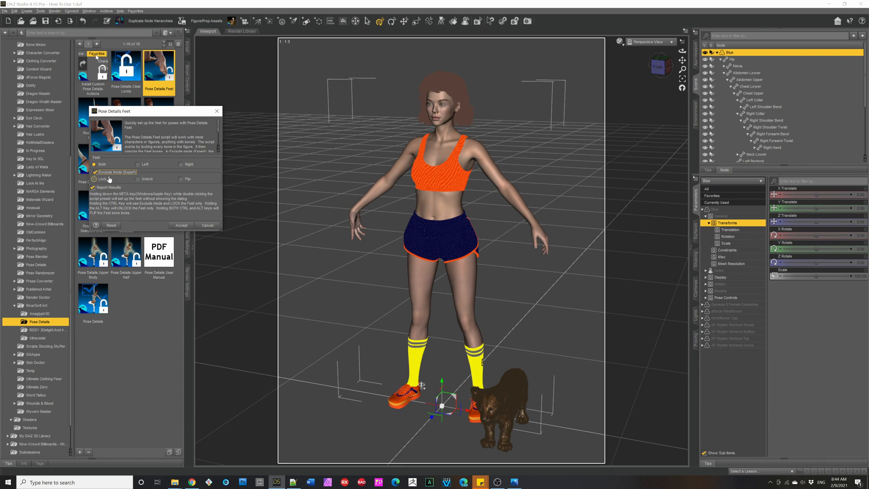
mouse_move(101, 178)
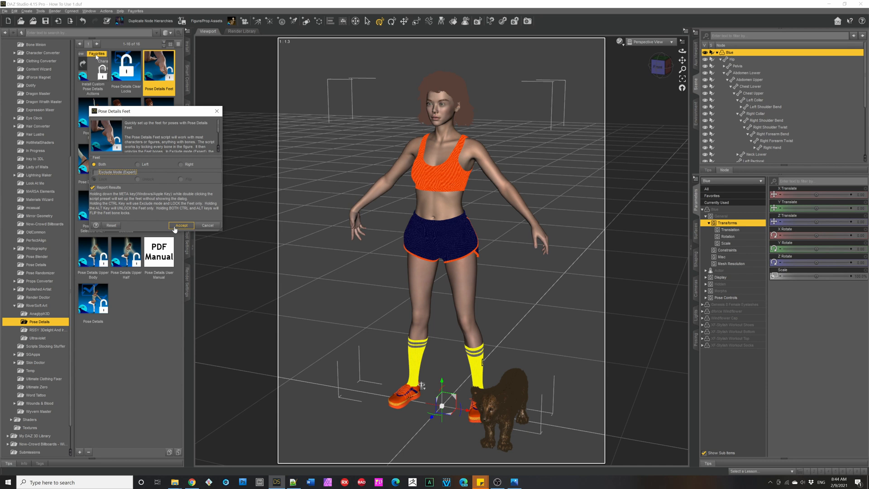
mouse_move(181, 226)
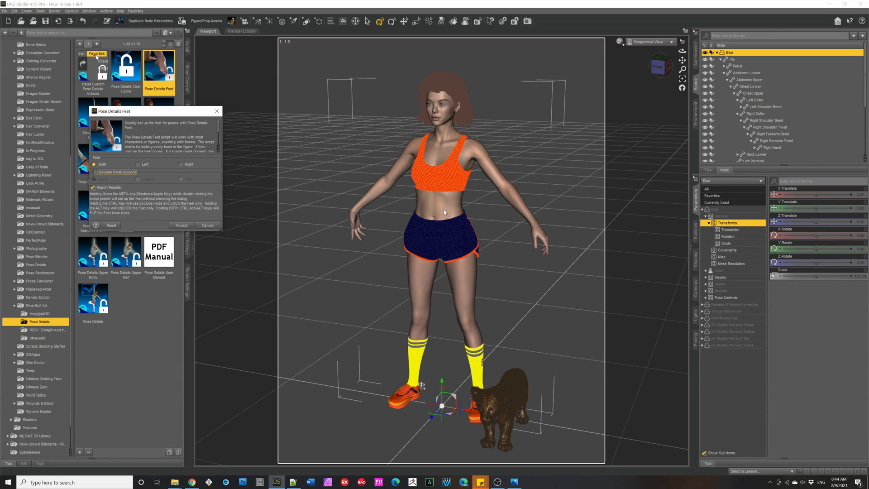
mouse_move(454, 249)
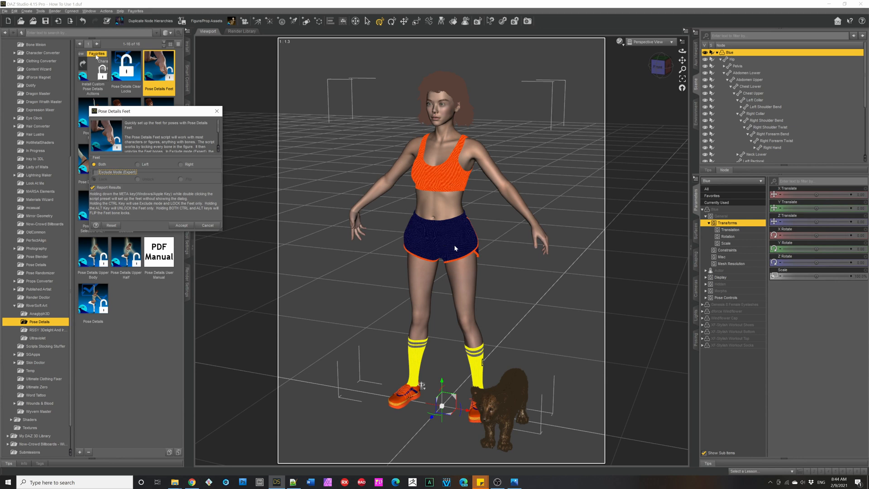
left_click(94, 188)
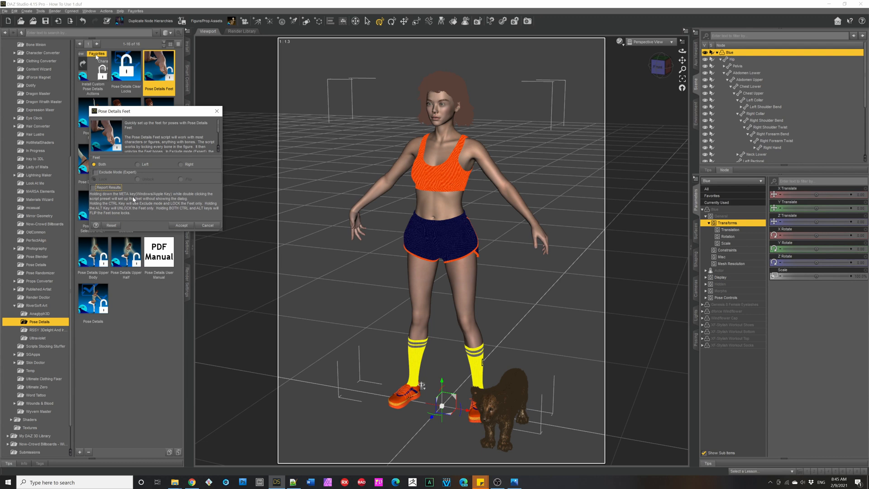
mouse_move(131, 200)
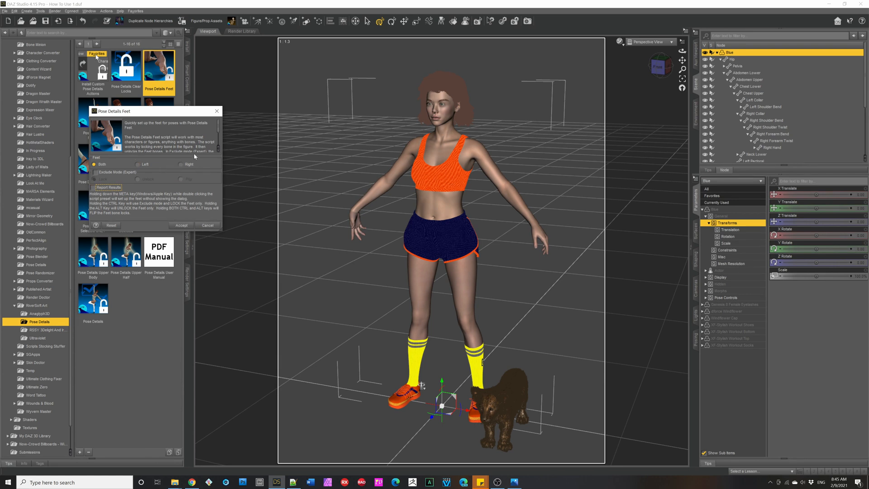
mouse_move(162, 158)
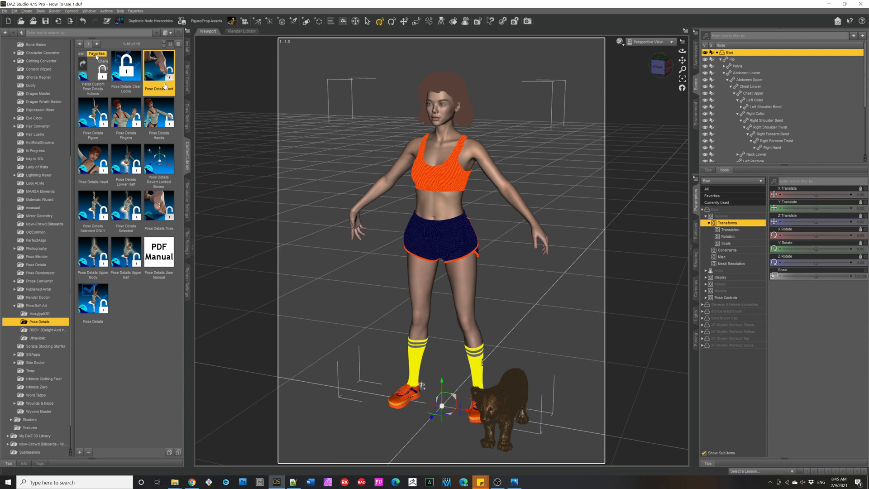
- Reopen the Pose Details Feet dialog to review its both-feet and expert exclude options
left_click(159, 63)
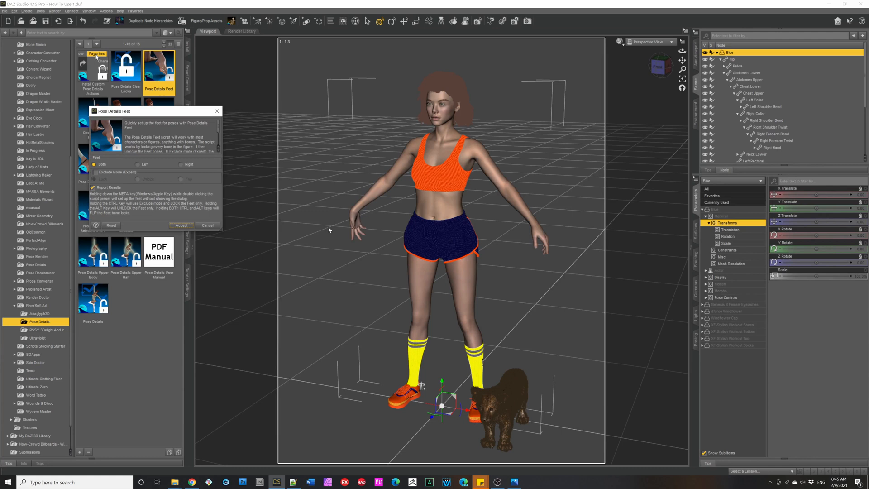
mouse_move(115, 174)
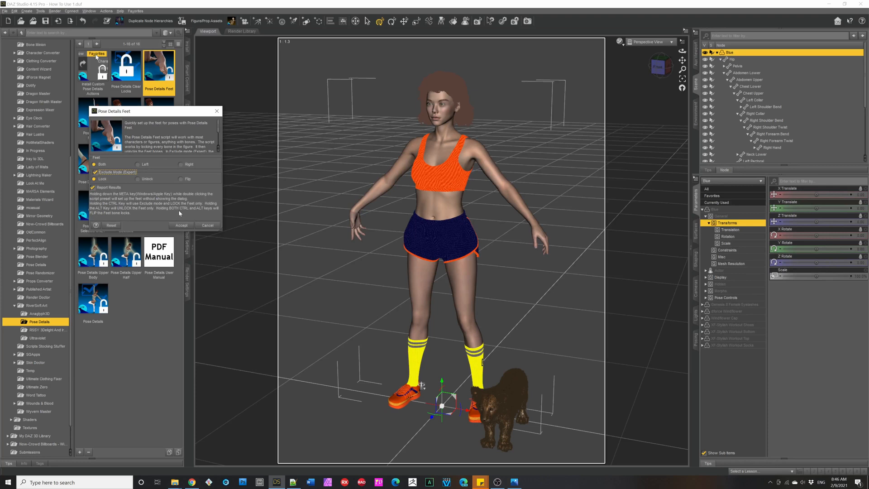
mouse_move(132, 209)
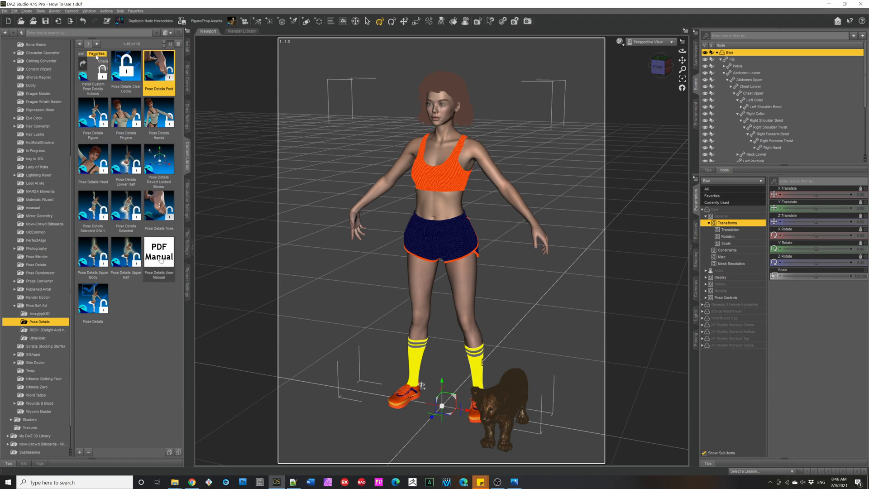
mouse_move(191, 248)
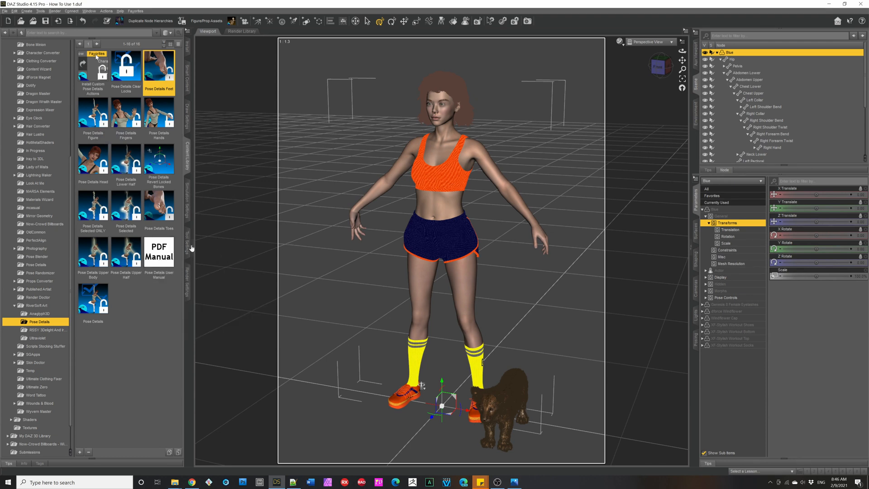
- Run Pose Details with Left Arm unchecked, review the Bones list, and accept the locks
left_click(93, 298)
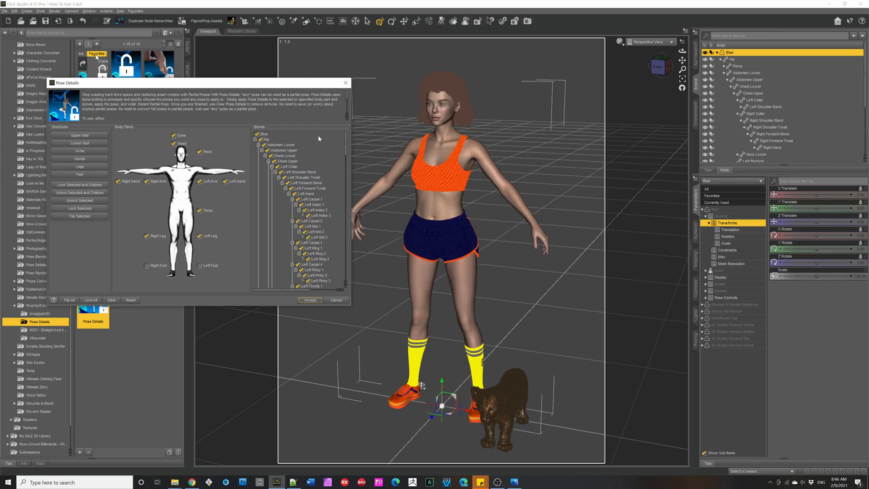
mouse_move(308, 134)
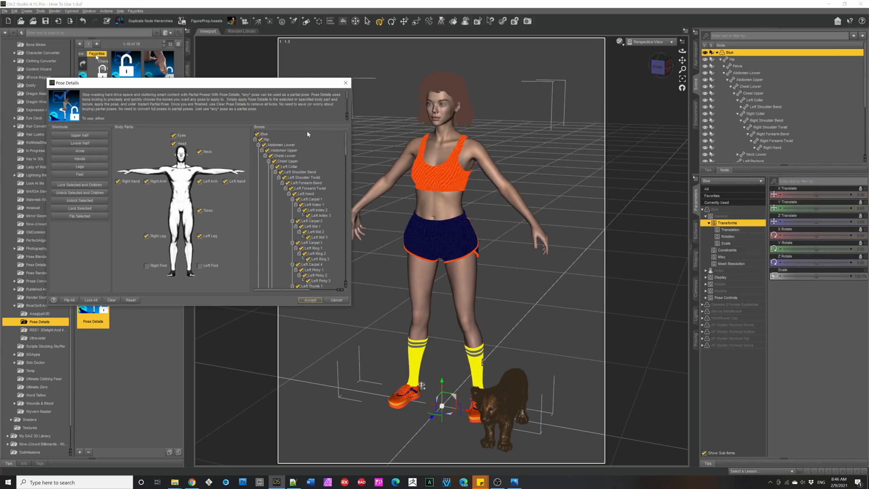
mouse_move(307, 136)
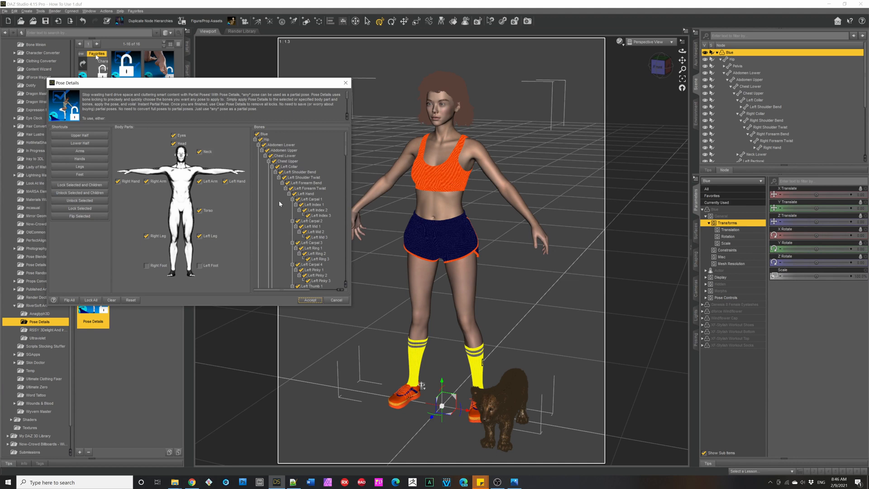
scroll("down", 3)
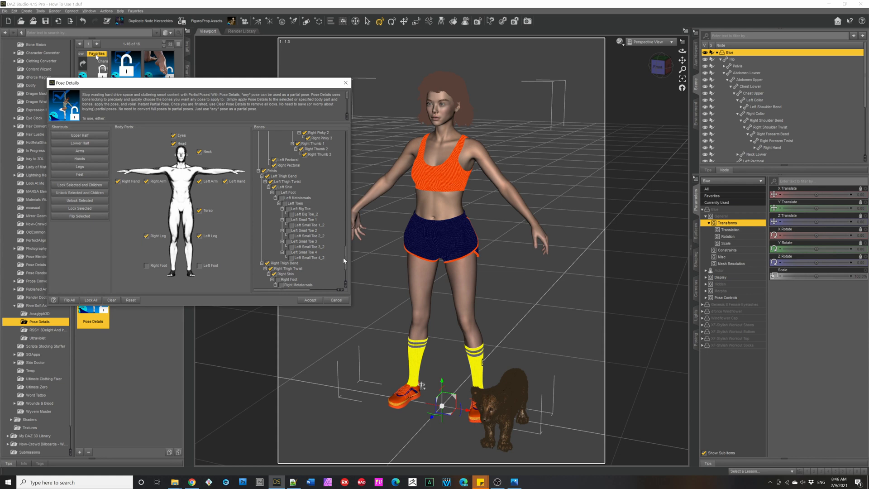
scroll("down", 3)
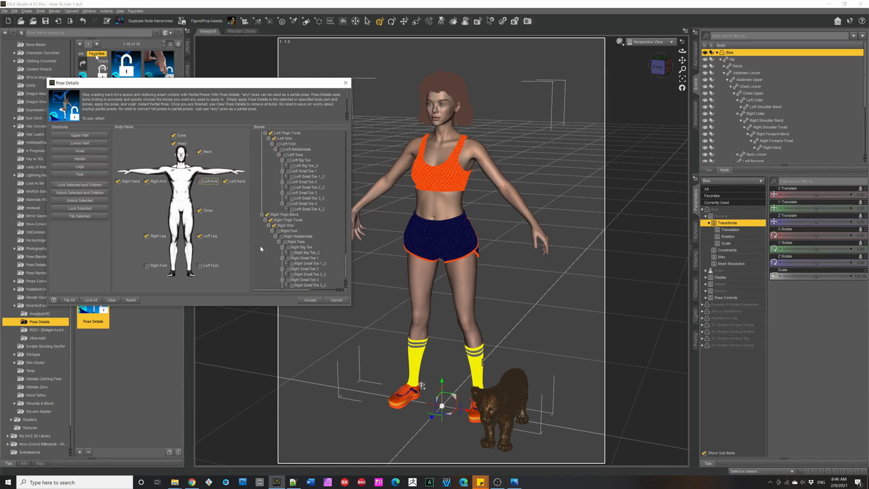
mouse_move(234, 193)
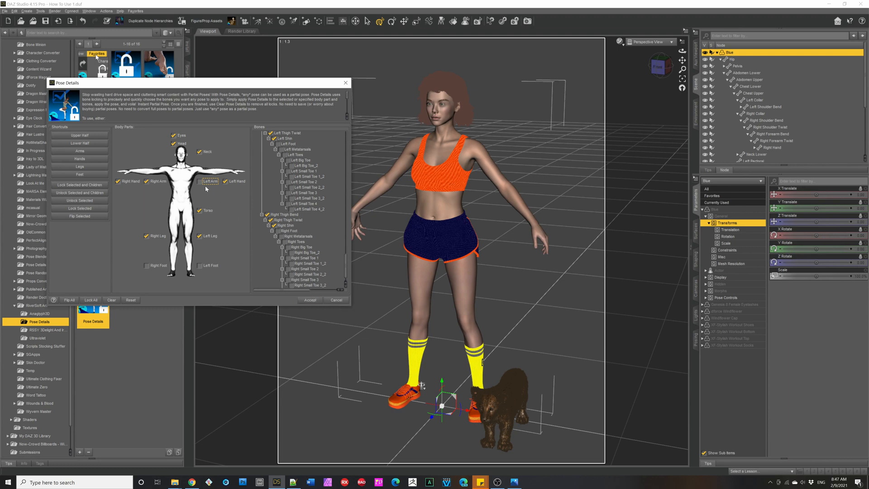
mouse_move(205, 188)
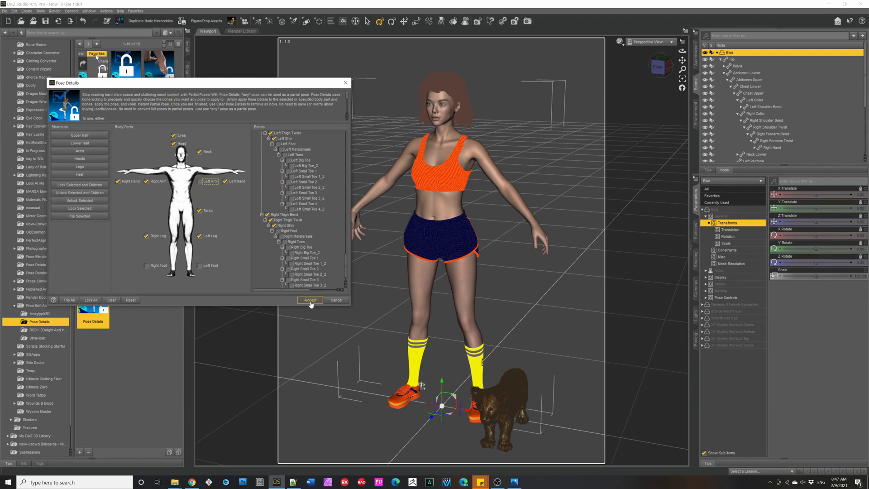
left_click(310, 300)
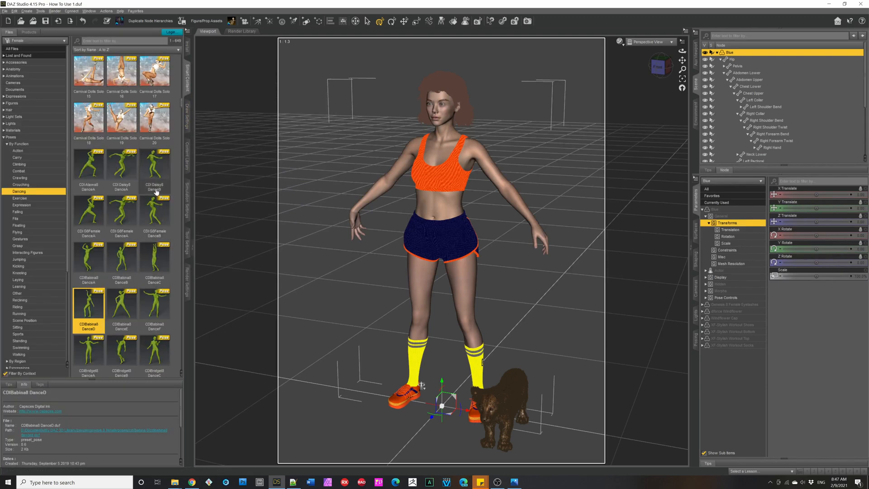
mouse_move(121, 167)
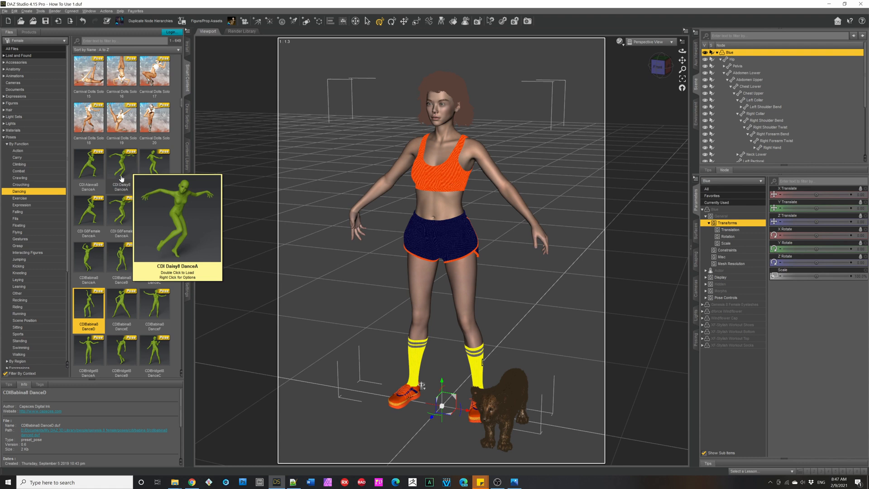
- Apply the CDI Daisy8 DanceA pose so only the unlocked left arm moves
double_click(120, 167)
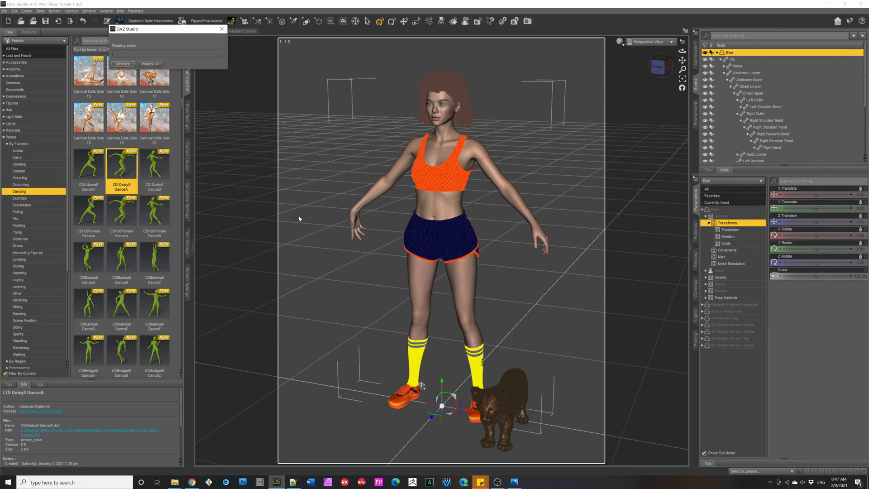
mouse_move(458, 313)
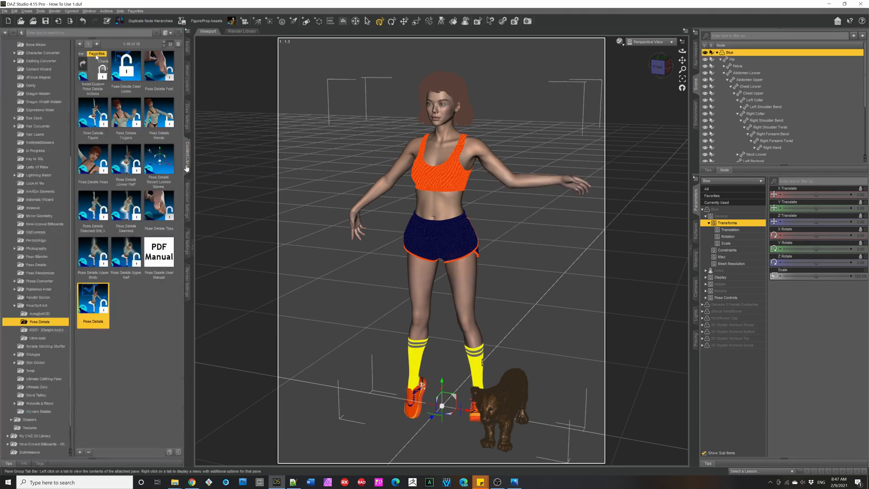
- Run Pose Details Clear Locks, confirm the unlocked message, and go to Edit for undo
left_click(125, 66)
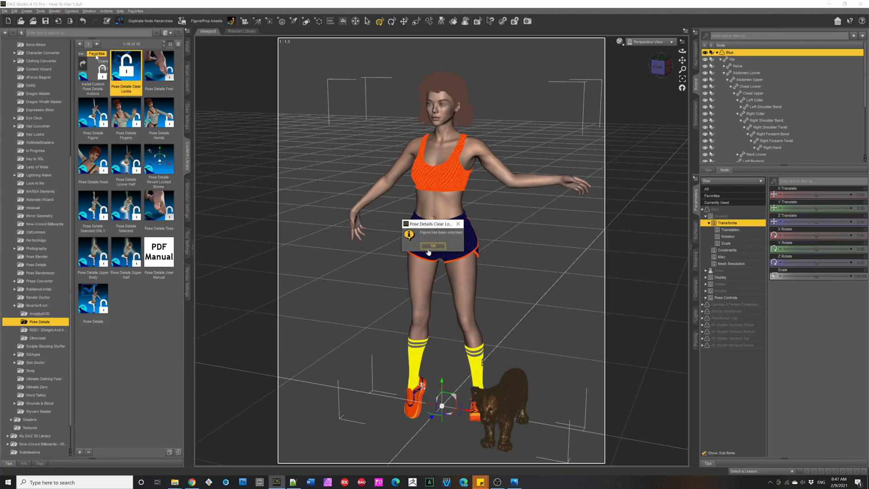
left_click(432, 246)
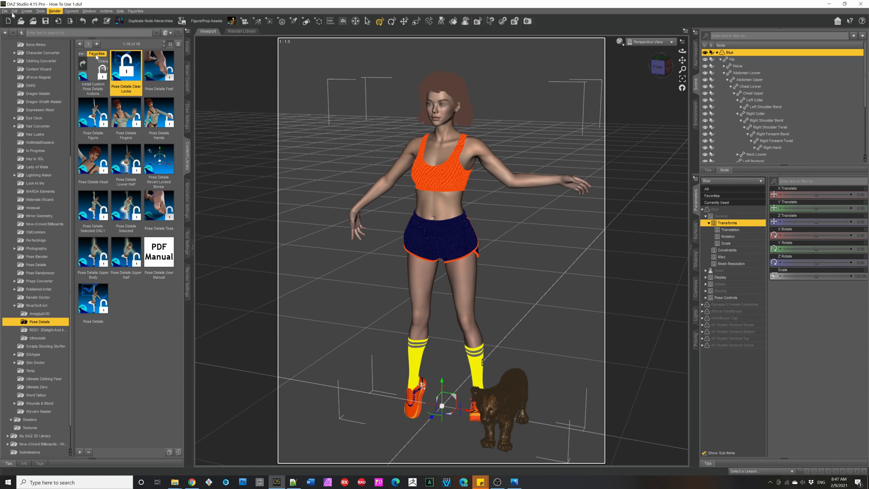
left_click(14, 11)
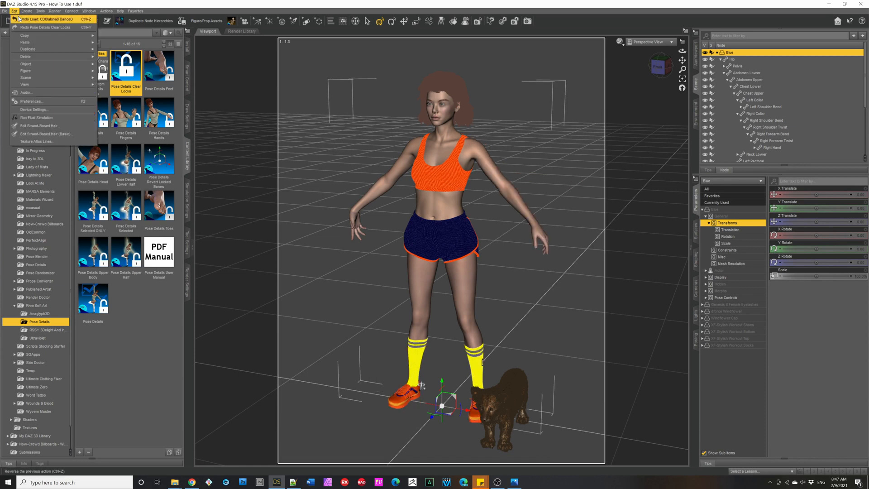
- Undo repeatedly, including Undo Load and Undo Pose Details Hands, restoring the arms
left_click(15, 11)
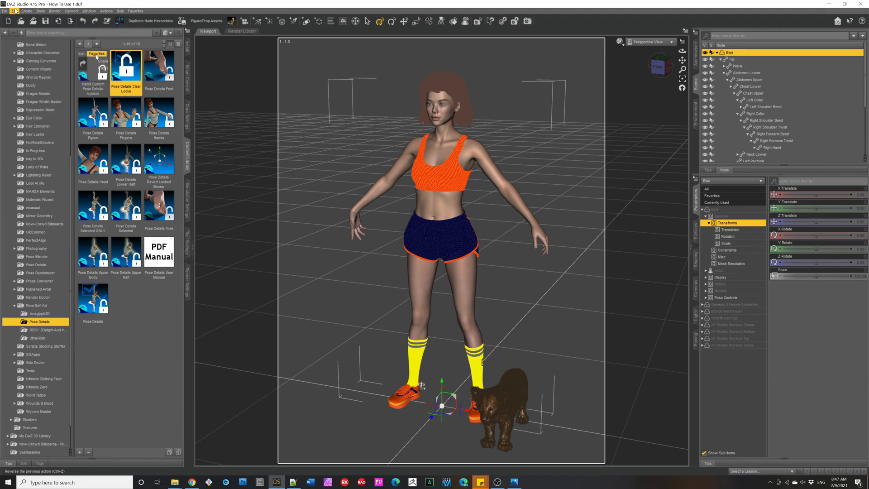
left_click(12, 10)
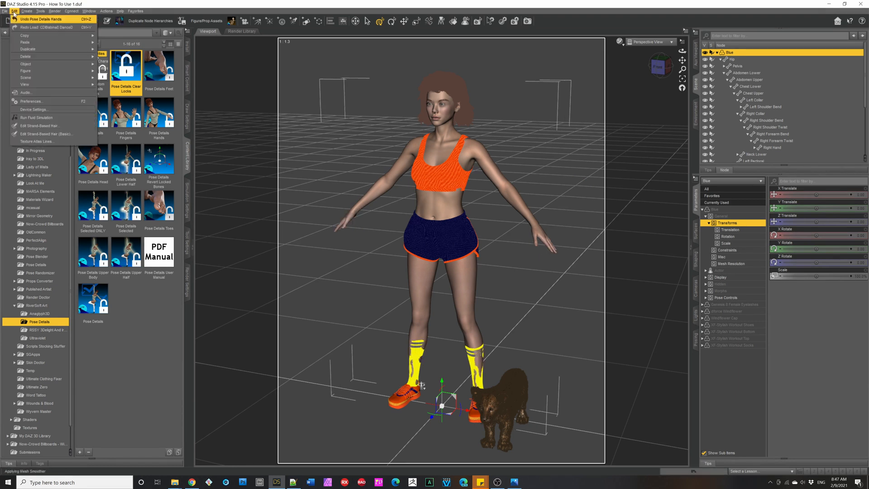
left_click(12, 11)
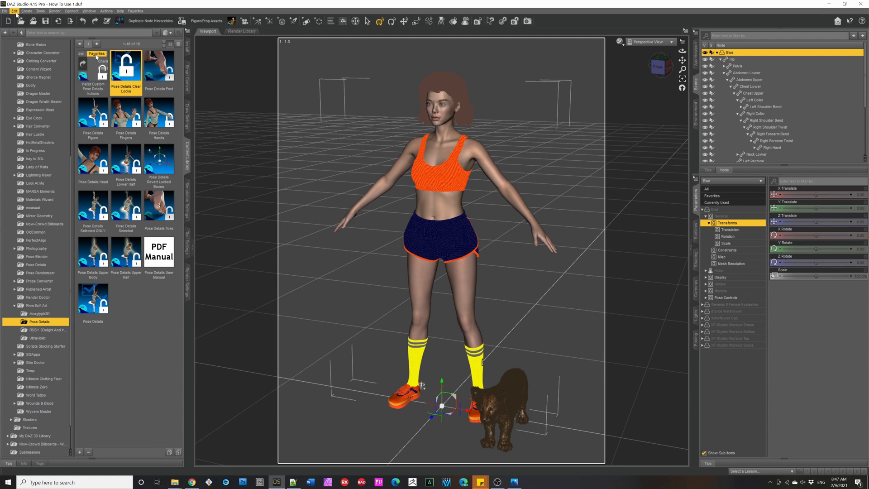
left_click(14, 11)
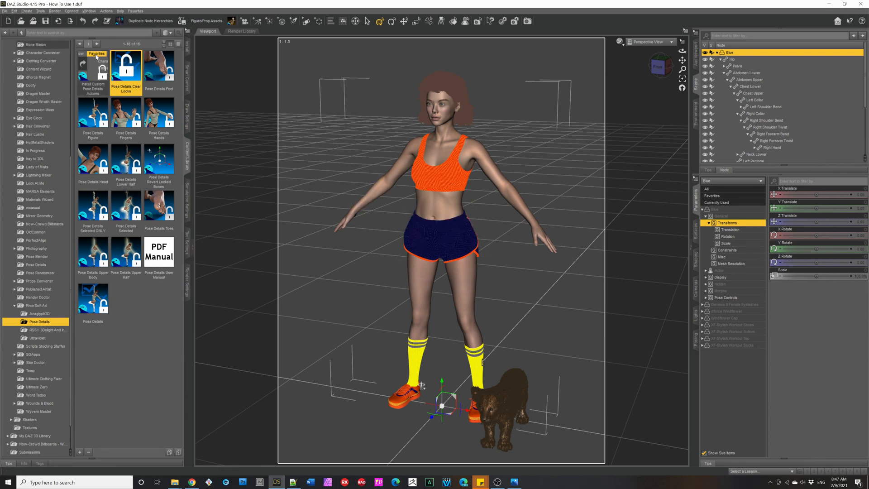
left_click(13, 11)
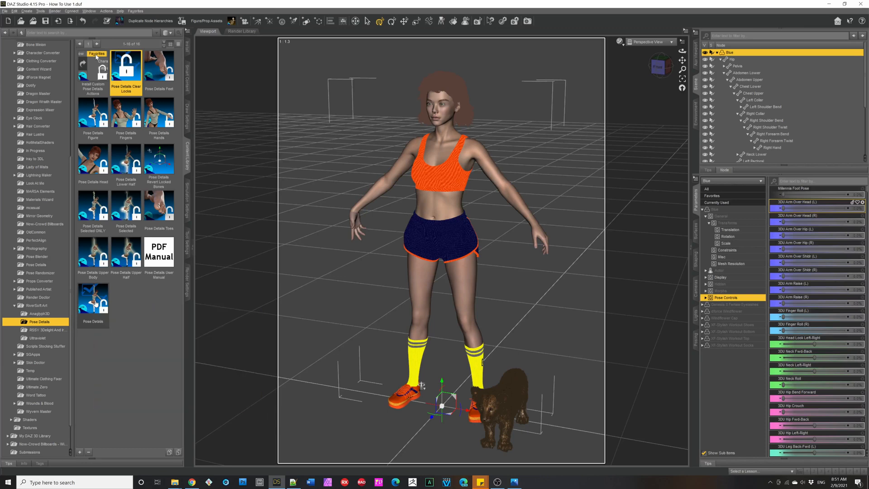
- In Pose Details, leave only Left Arm and Left Hand unlocked by flipping all other locks, then accept
double_click(93, 300)
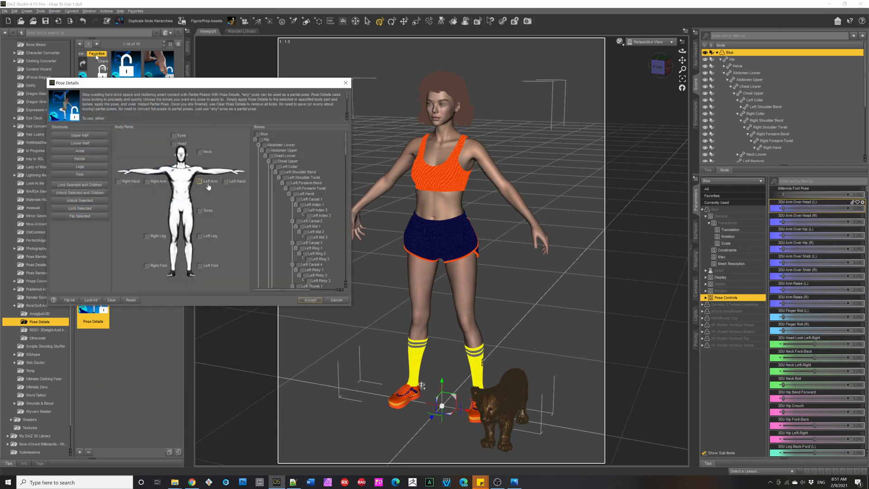
left_click(209, 181)
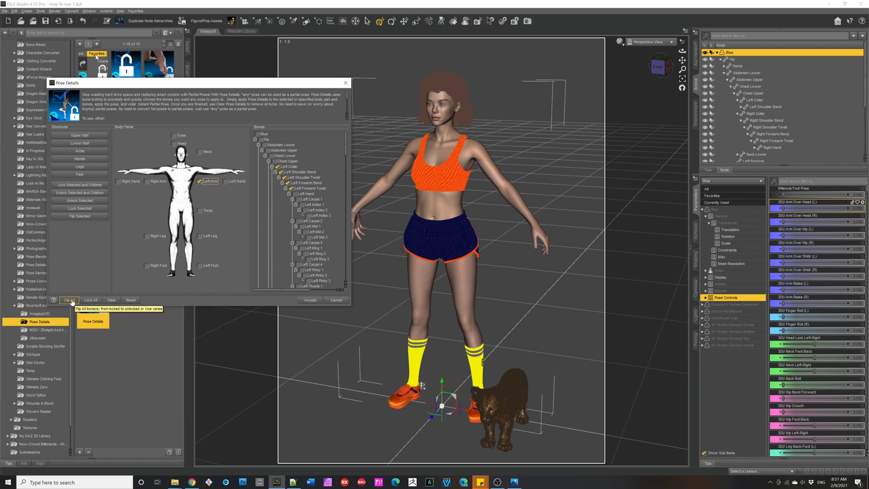
left_click(68, 300)
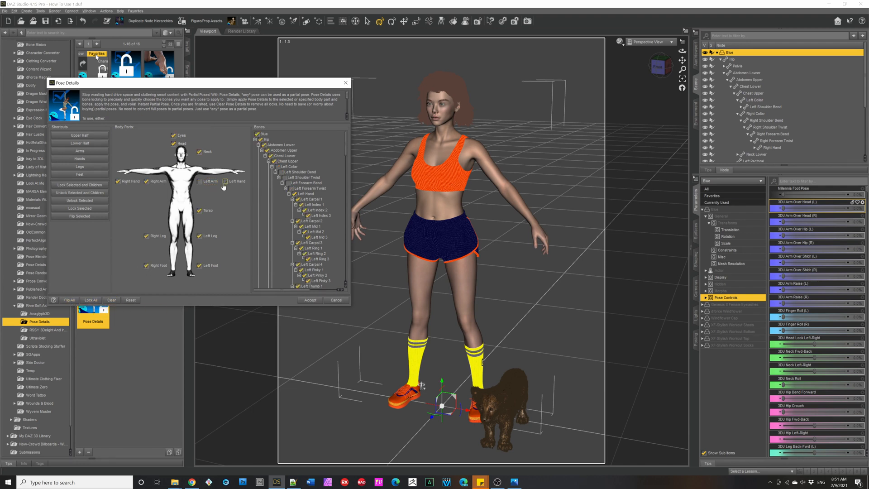
left_click(201, 181)
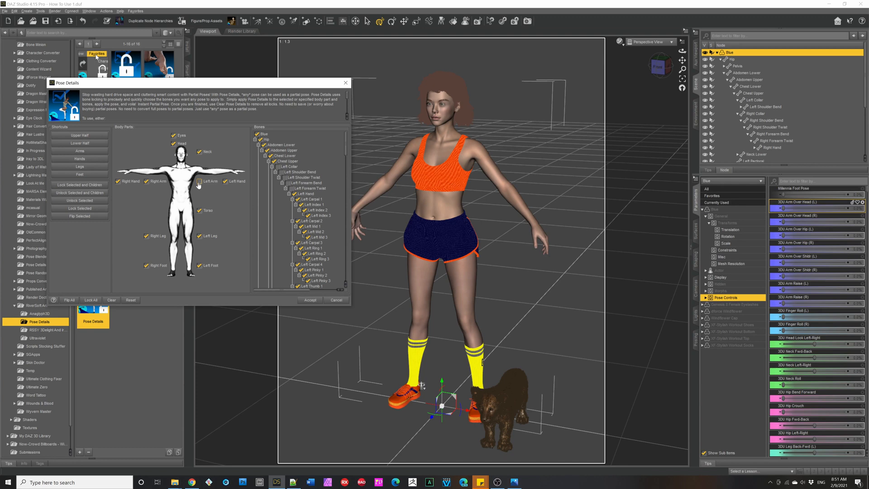
mouse_move(199, 183)
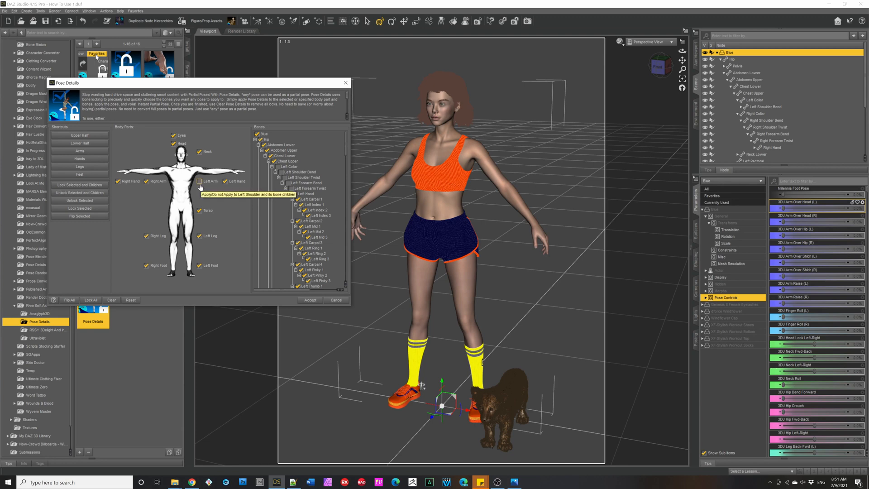
mouse_move(310, 300)
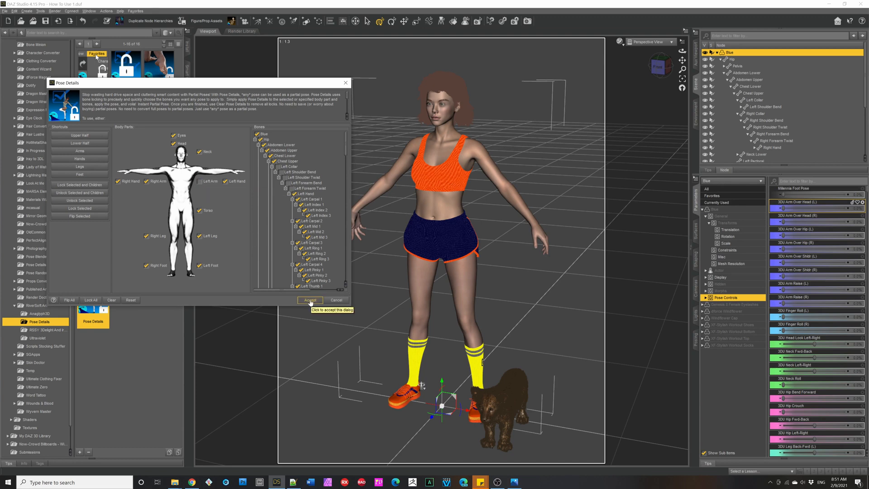
left_click(310, 300)
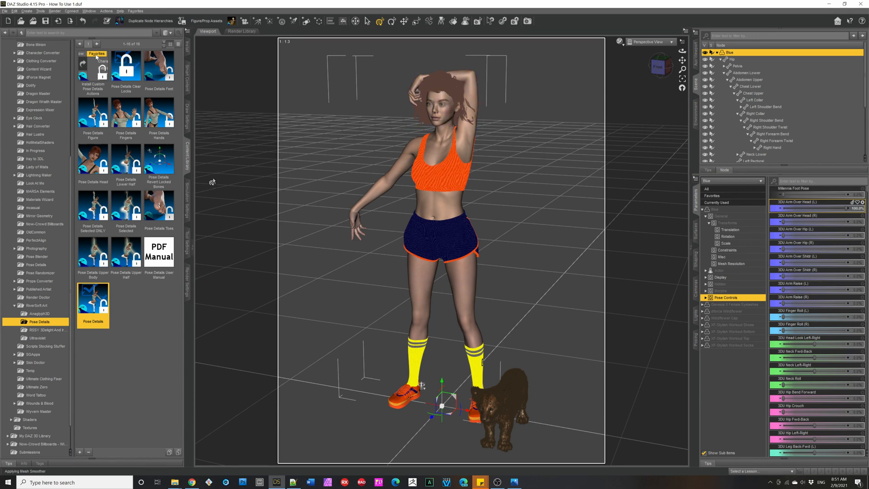
- Run Pose Details Clear Locks on the woman and dismiss the unlocked message
left_click(160, 160)
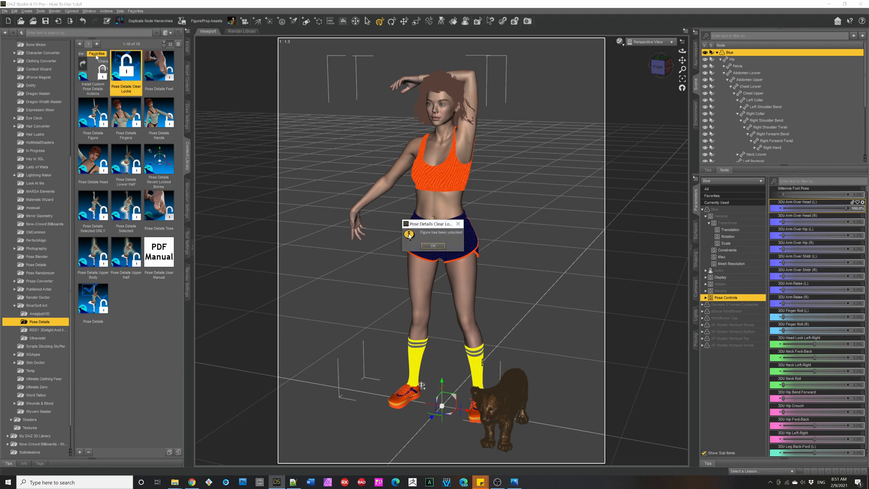
left_click(432, 245)
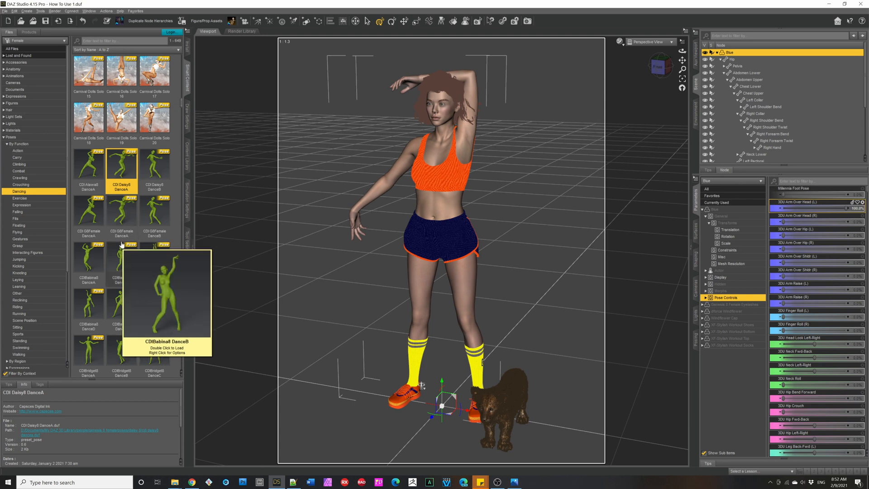
mouse_move(809, 258)
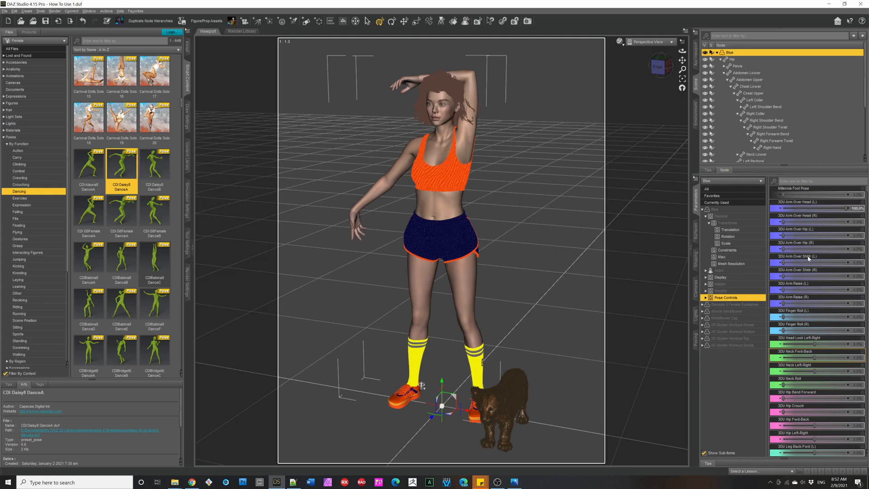
- Select the lion cub and frame it up close in the viewport
left_click(504, 404)
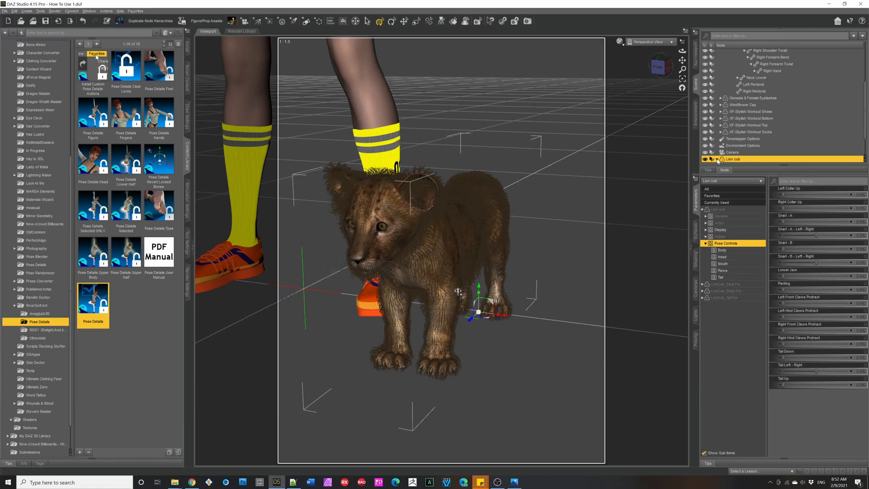
- Expand the lion cub's bones, run Pose Details Feet and dismiss the no-feet-bones warning
left_click(716, 160)
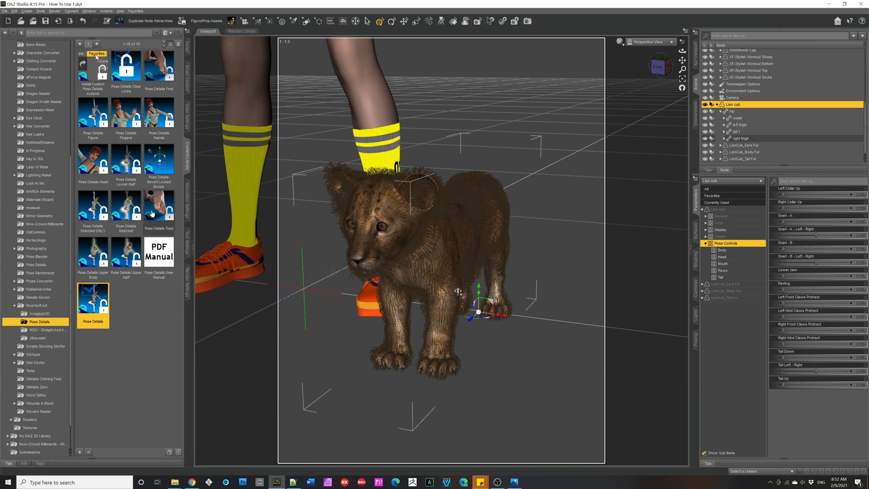
double_click(159, 66)
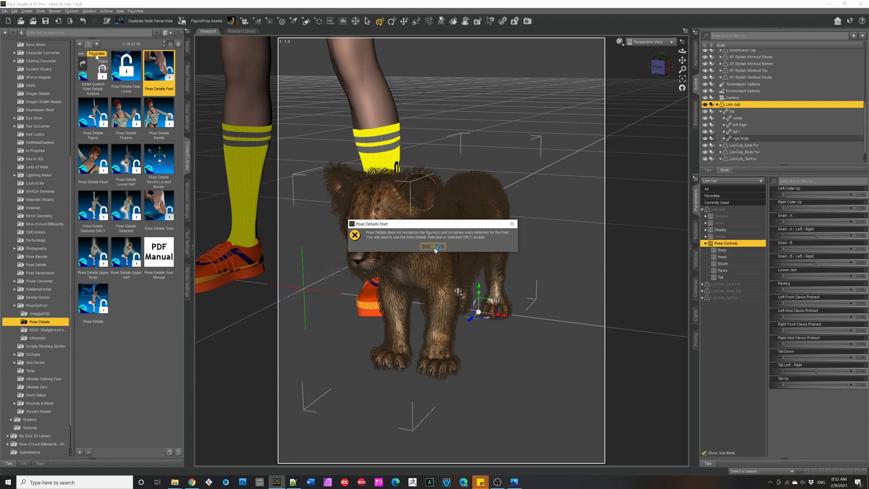
left_click(433, 246)
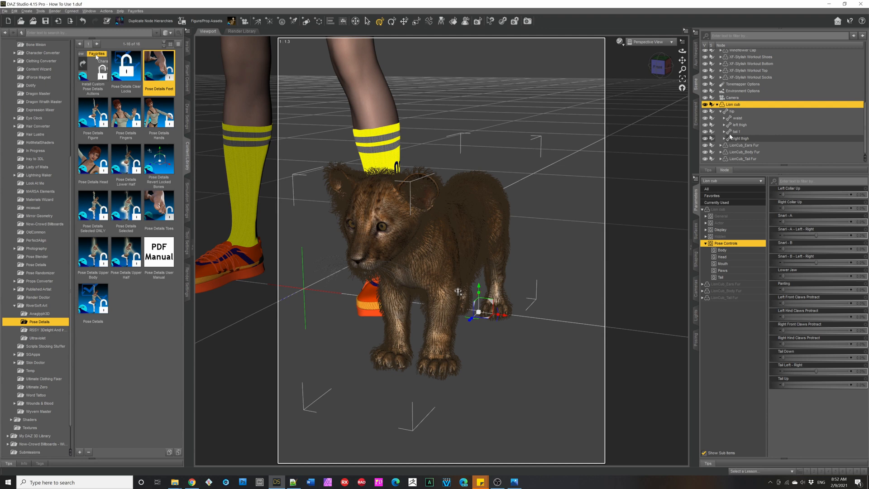
mouse_move(158, 210)
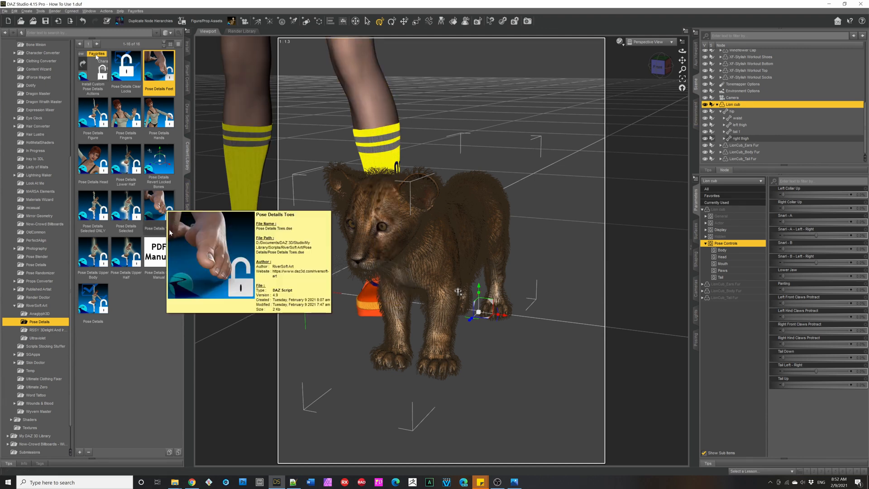
mouse_move(93, 211)
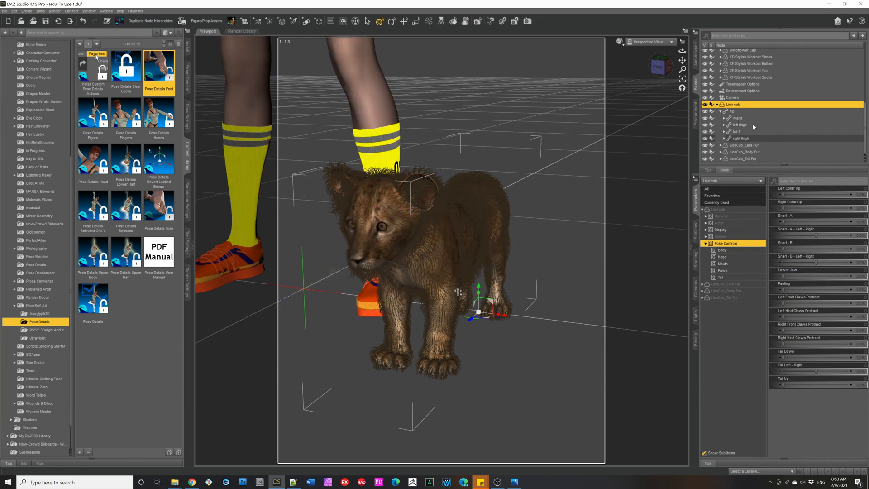
- Select the lion cub's left and right thighs, run Pose Details Selected, and go to the pose file library
left_click(740, 125)
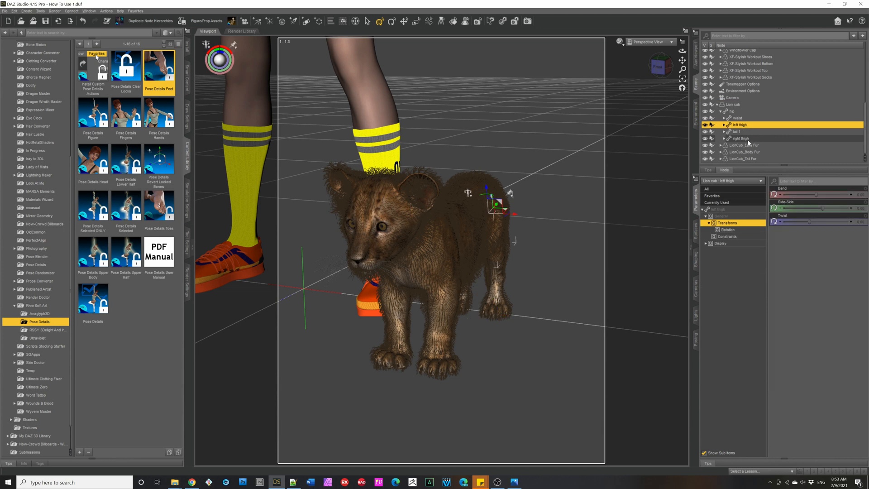
left_click(742, 137)
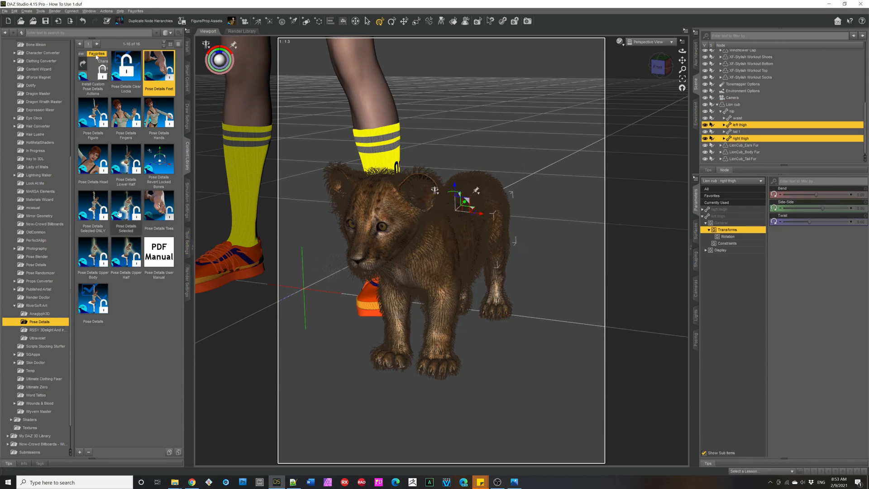
left_click(126, 206)
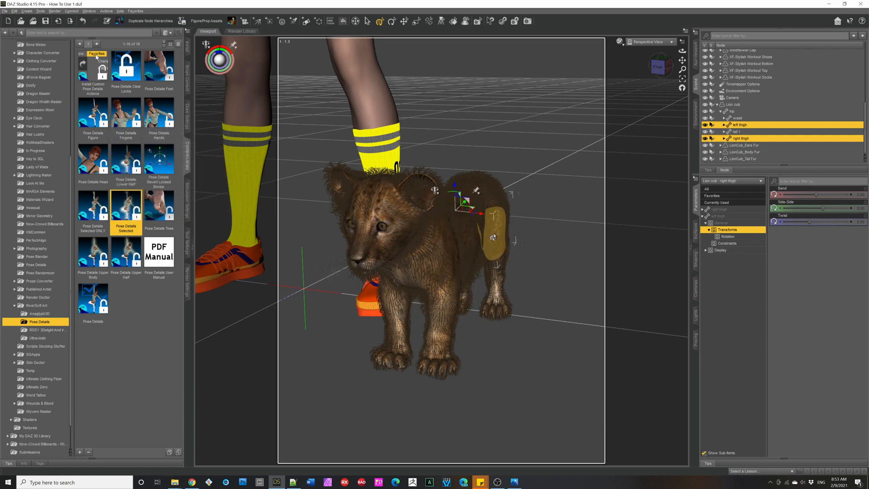
left_click(741, 124)
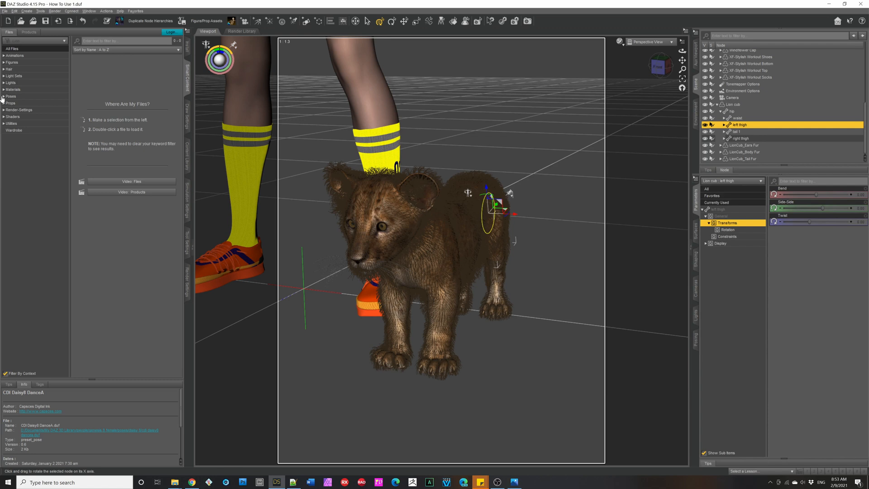
- Browse Poses > By Function subcategories to load a pose bending the cub's left front leg
left_click(10, 96)
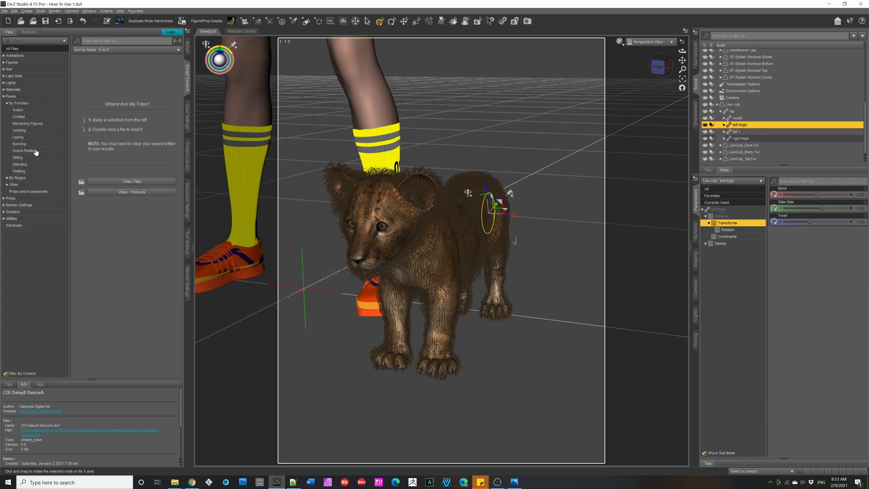
left_click(19, 130)
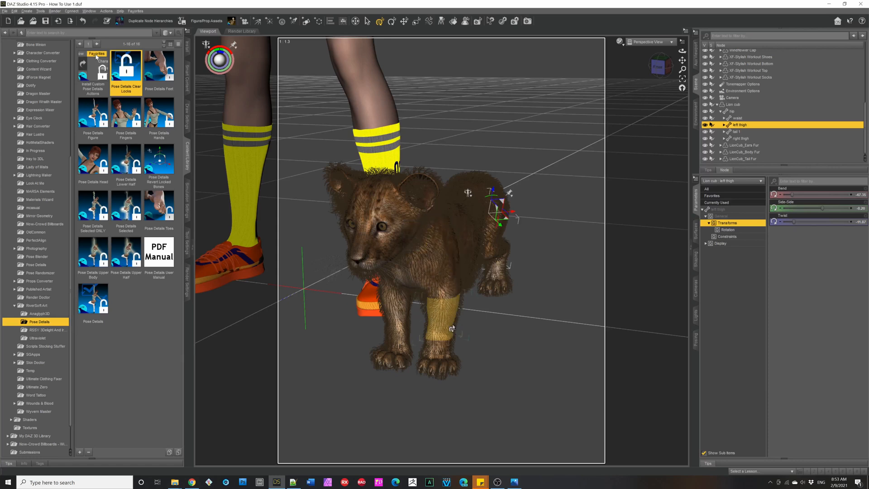
mouse_move(451, 330)
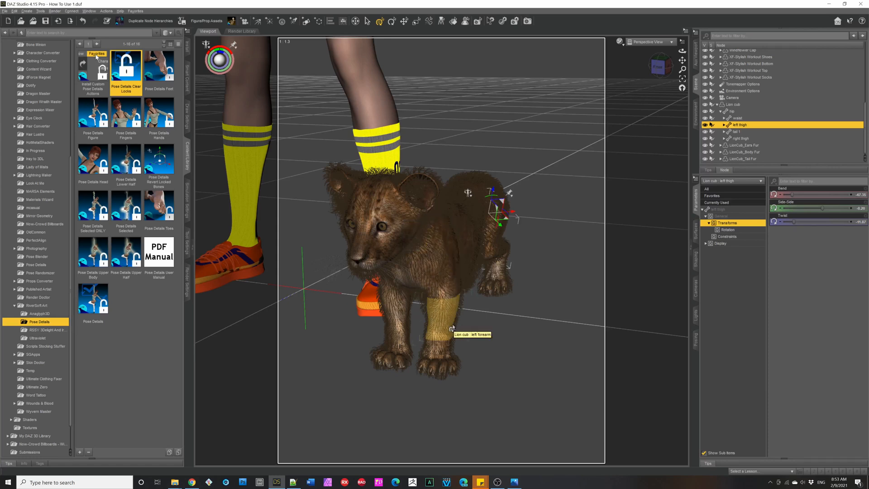